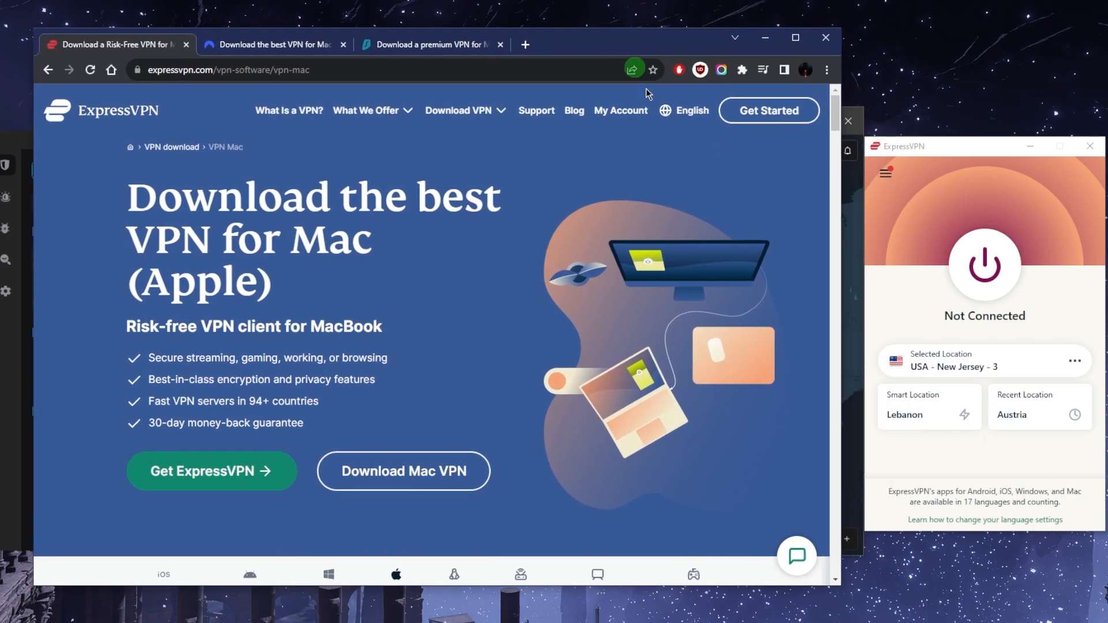
mouse_move(725, 273)
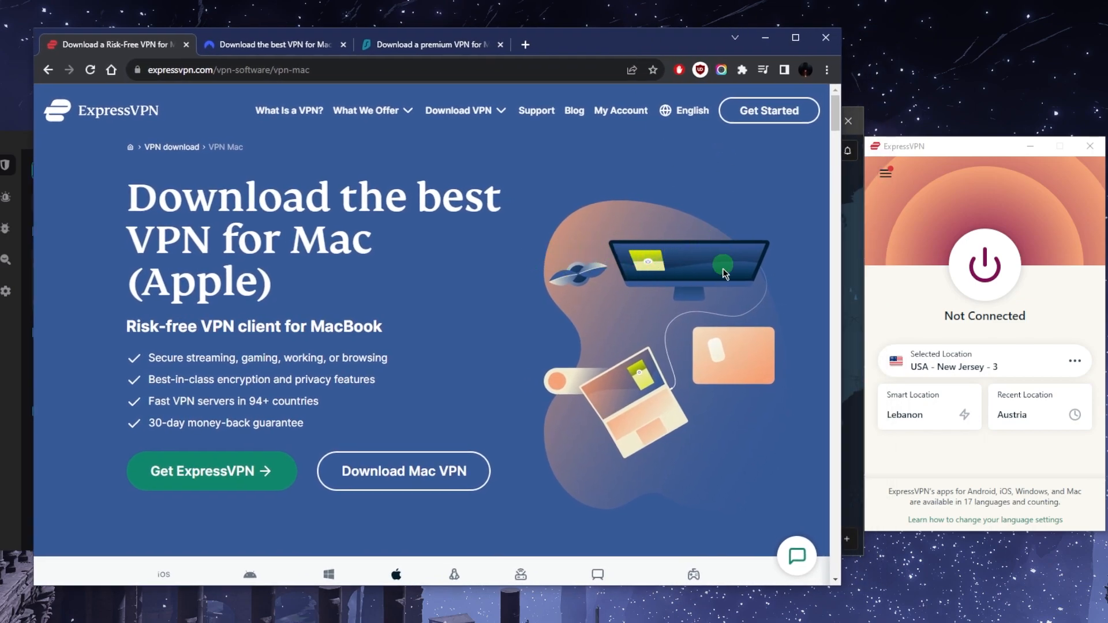
mouse_move(633, 300)
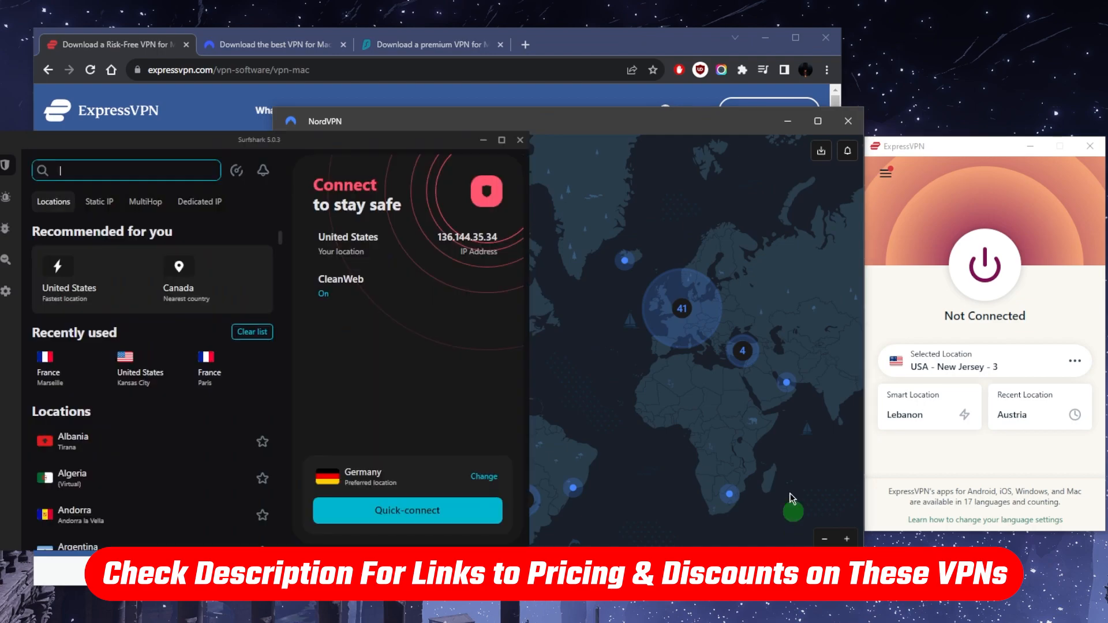
mouse_move(684, 52)
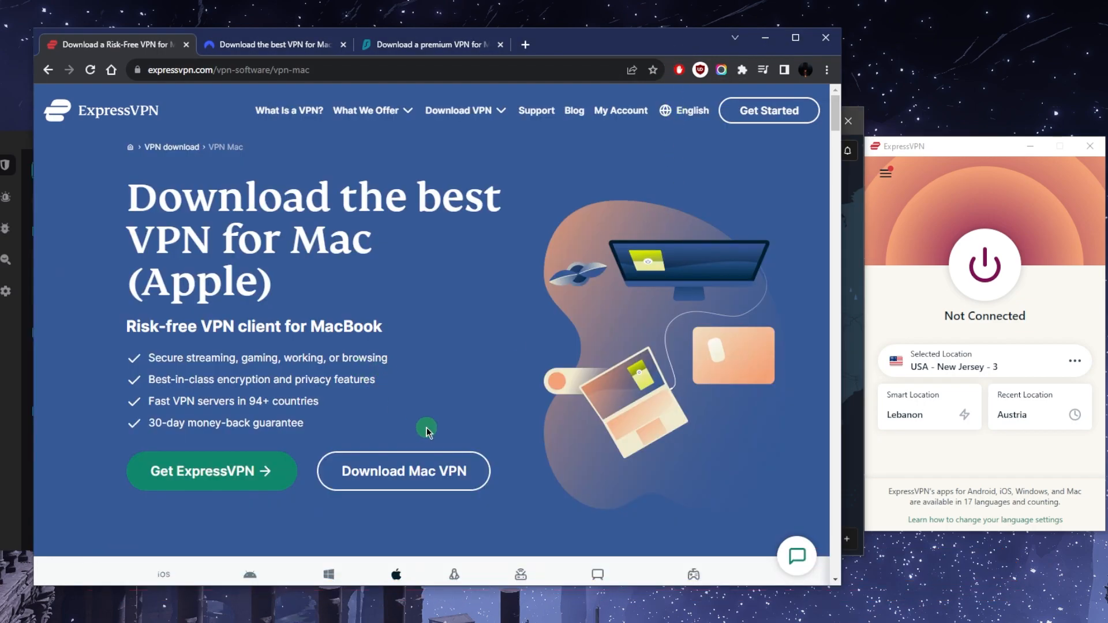
mouse_move(446, 459)
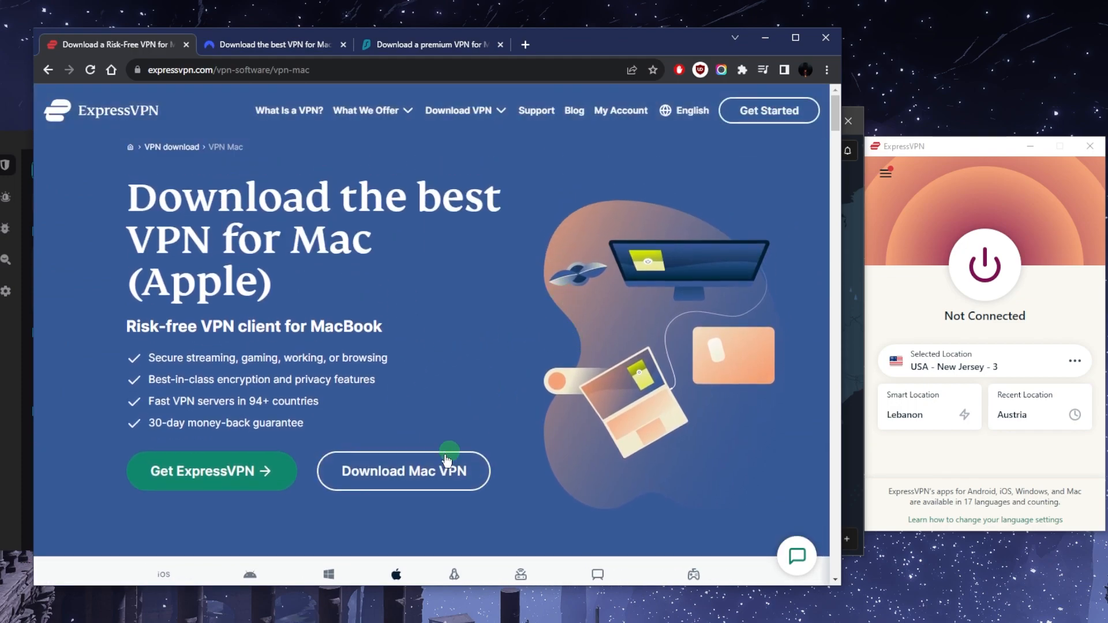
mouse_move(429, 444)
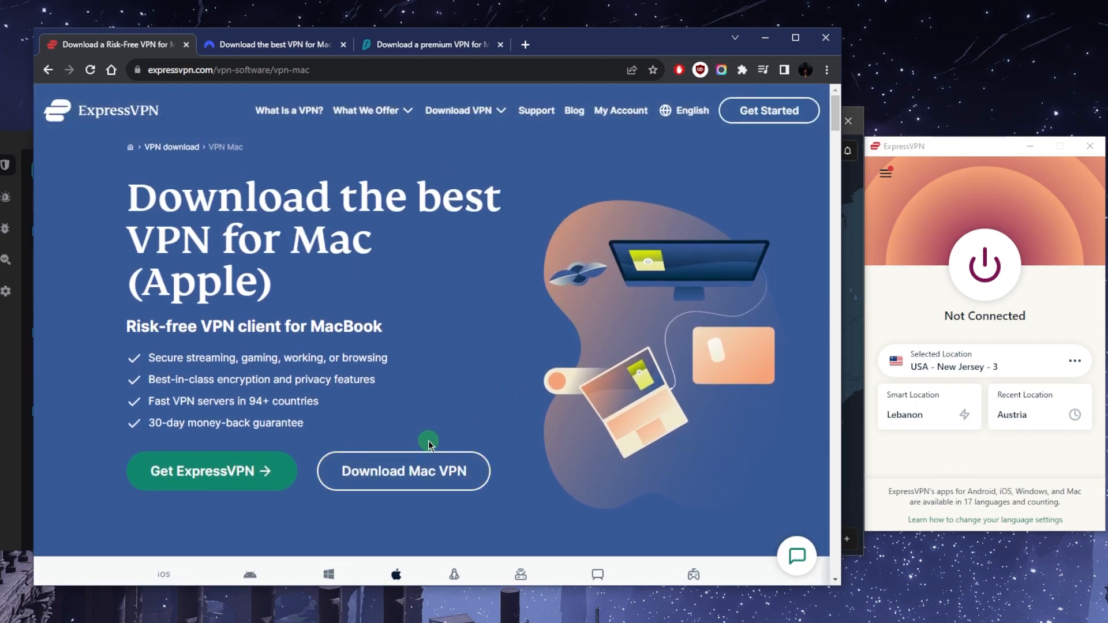
mouse_move(484, 402)
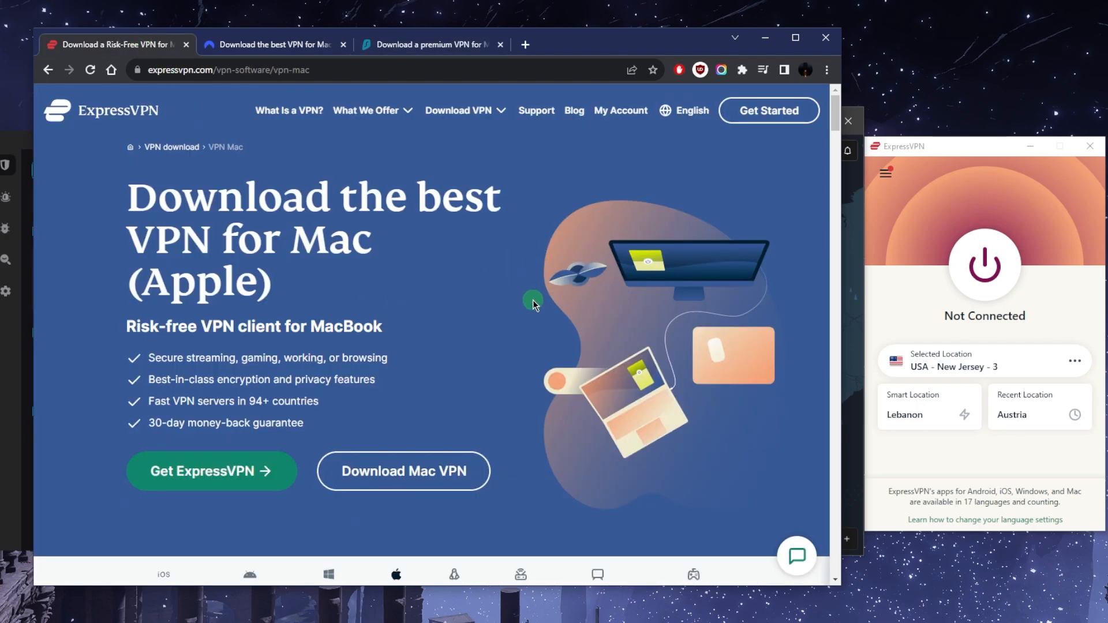
mouse_move(605, 380)
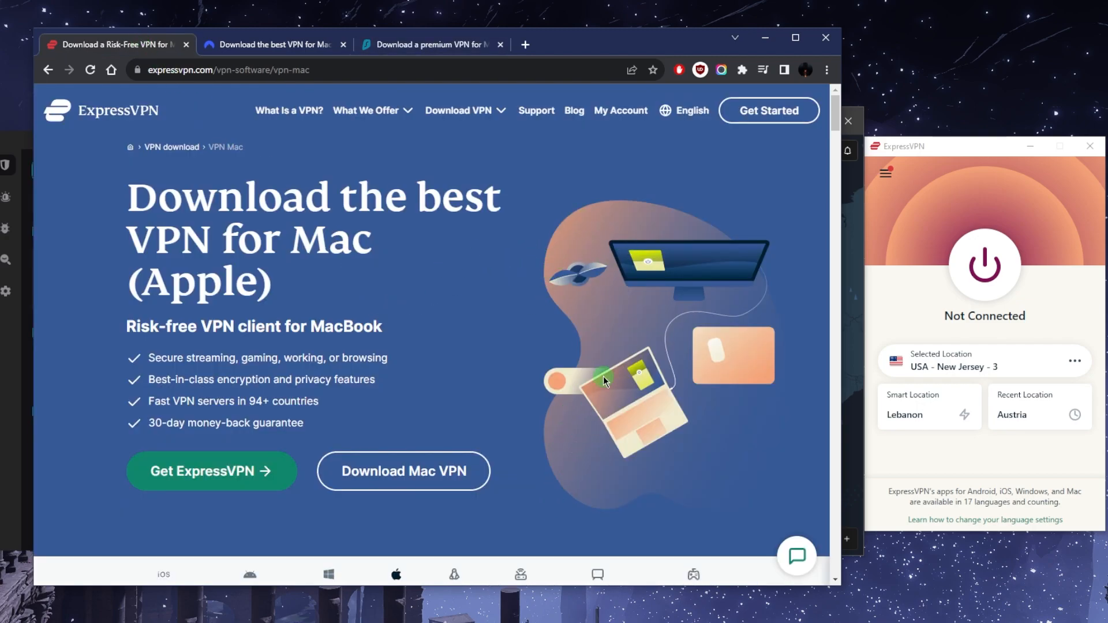
mouse_move(677, 293)
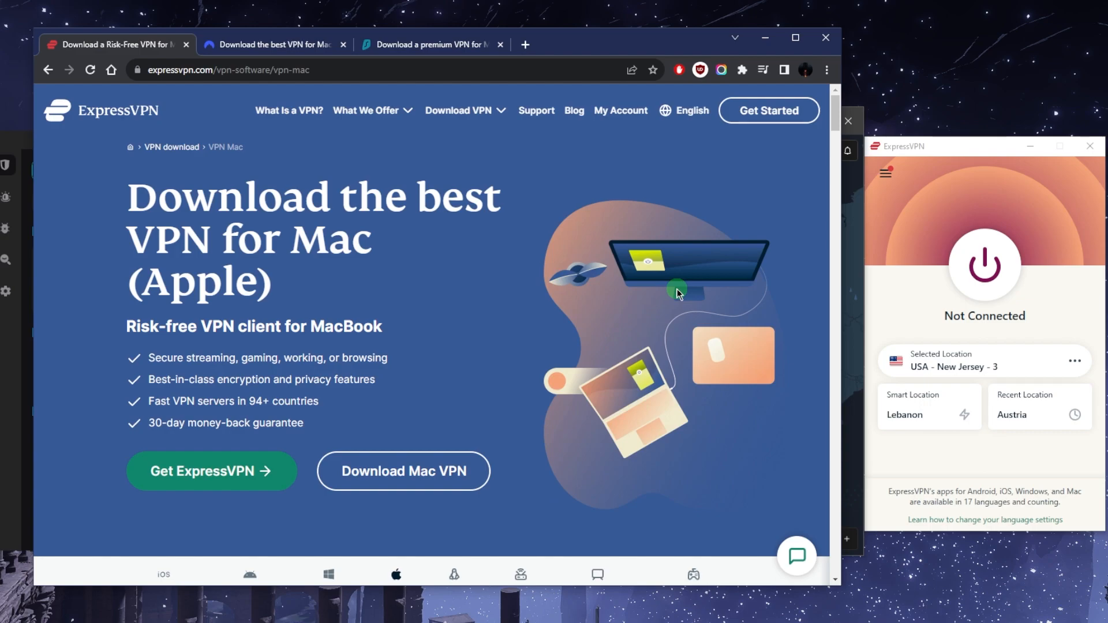
mouse_move(481, 352)
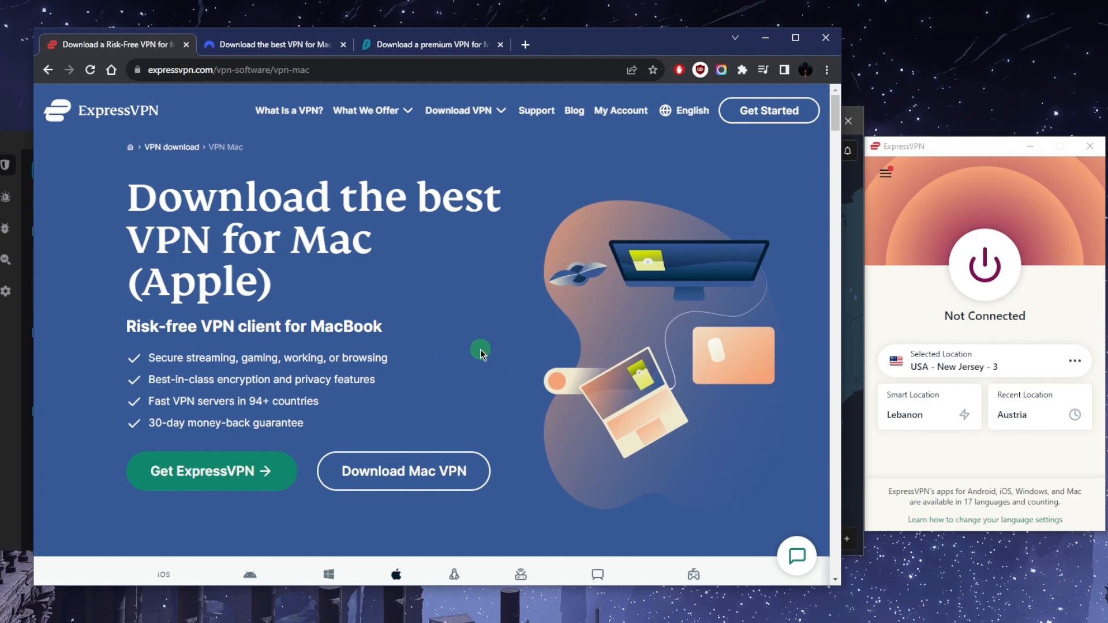
mouse_move(592, 281)
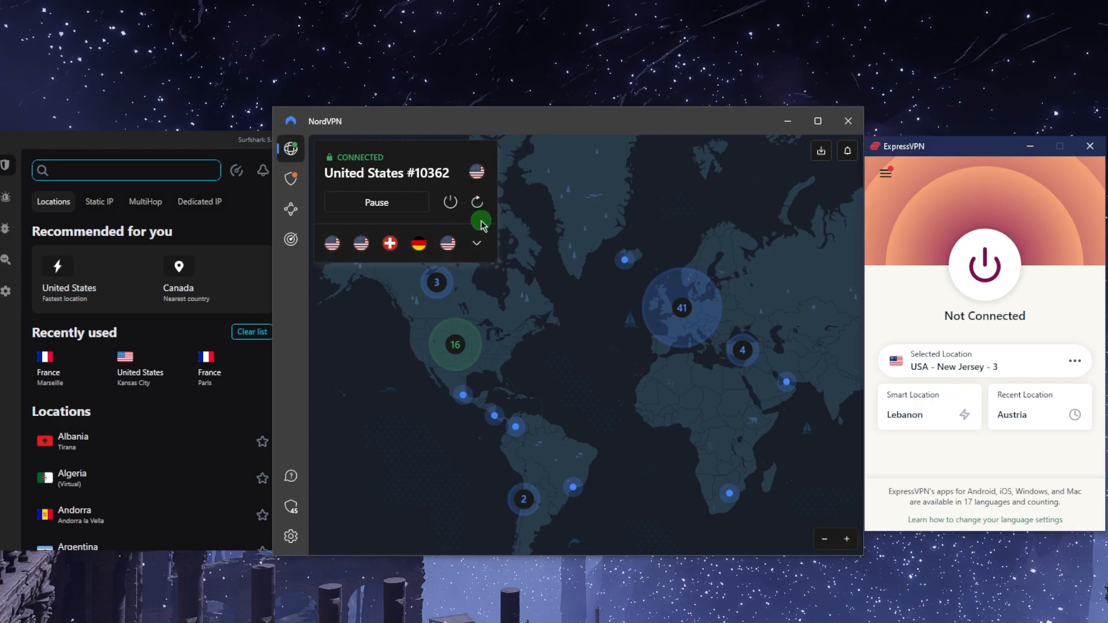
Disconnect NordVPN from United States #10362 and open ExpressVPN's VPN Locations list
click(449, 202)
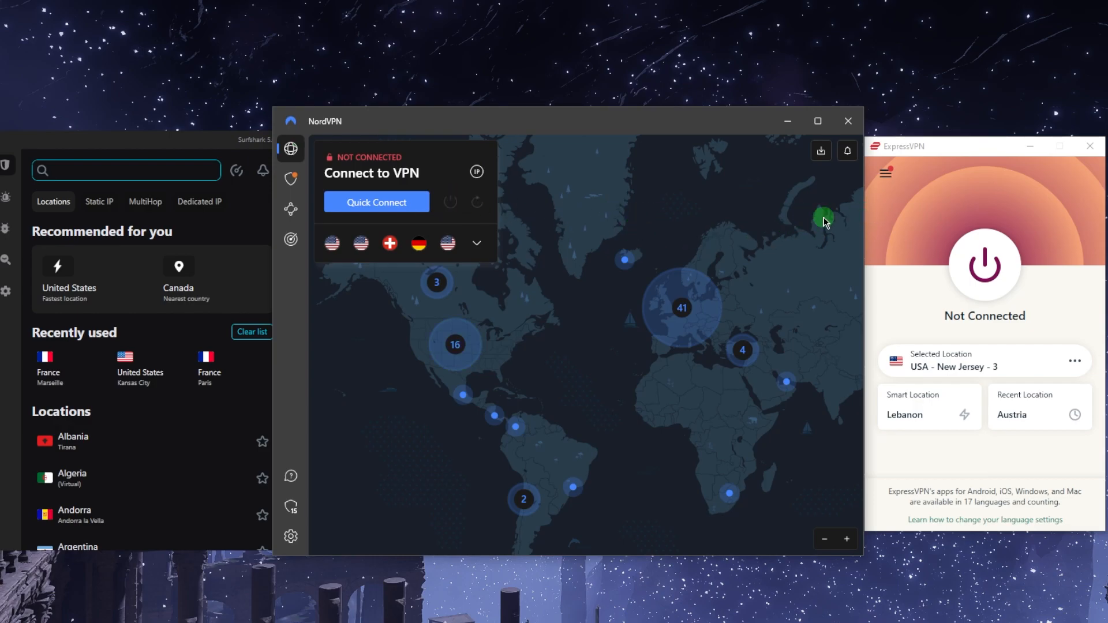
click(885, 172)
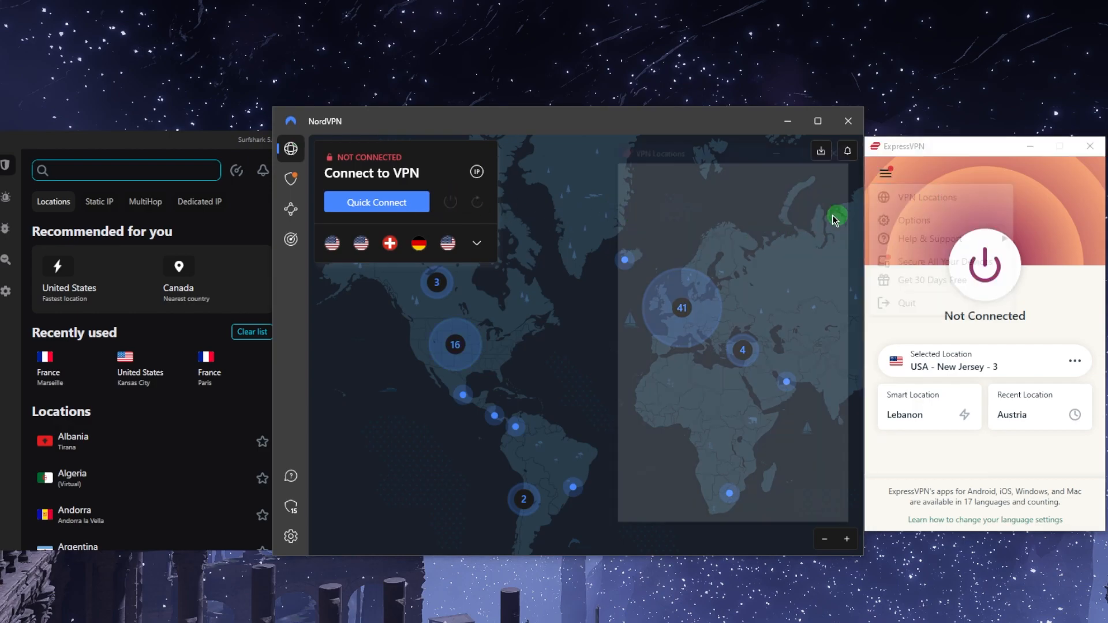
click(934, 198)
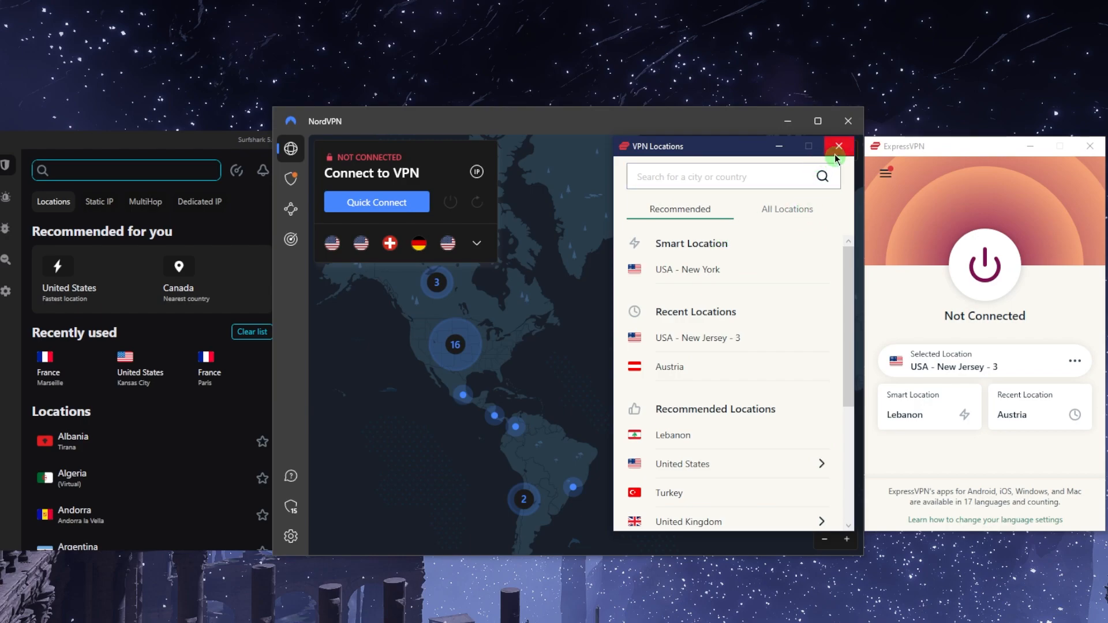
Connect ExpressVPN to France - Marseille from All Locations under Europe
click(838, 146)
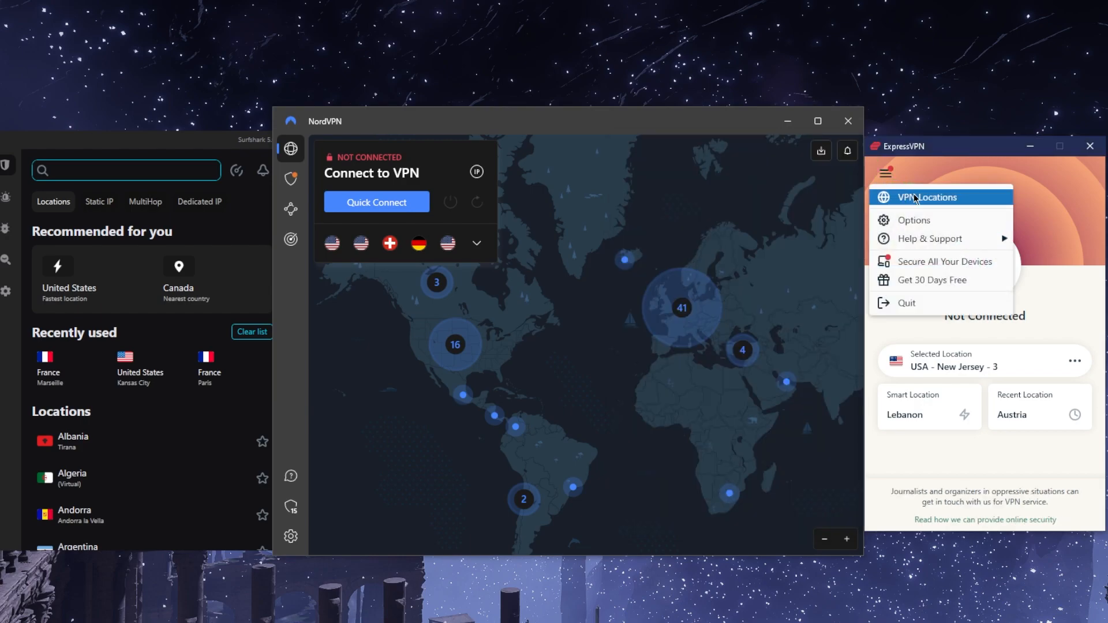
click(923, 198)
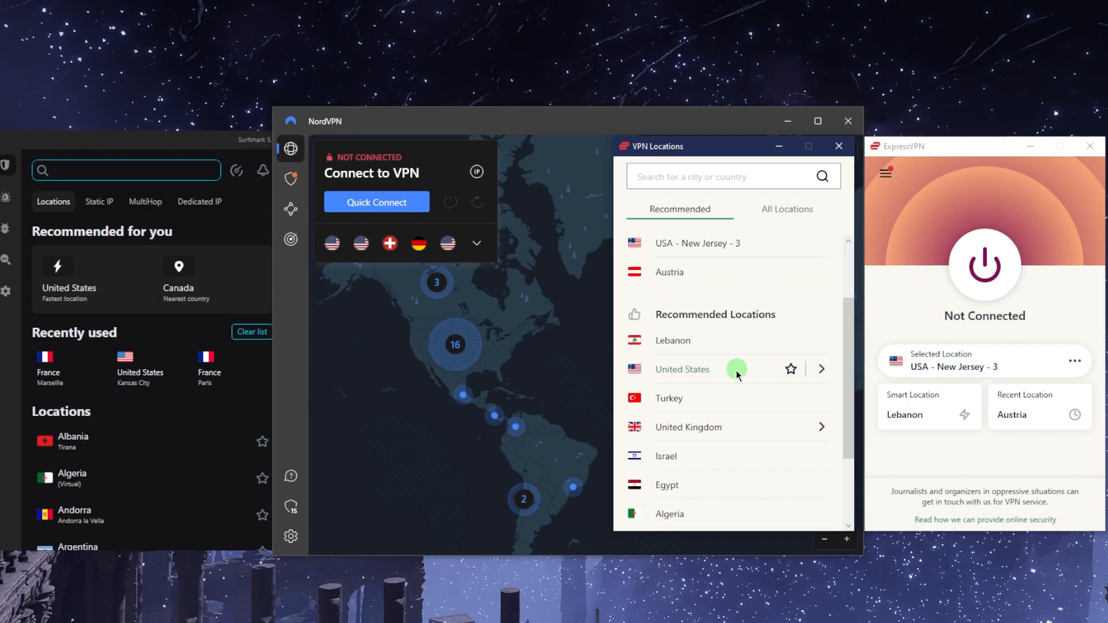
click(786, 208)
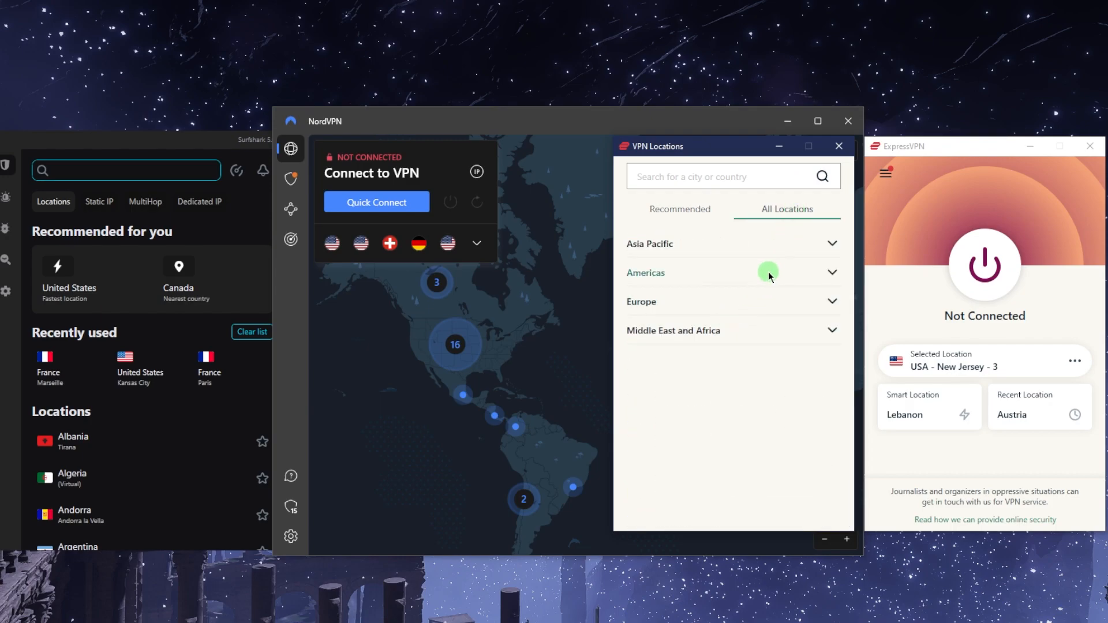
click(641, 302)
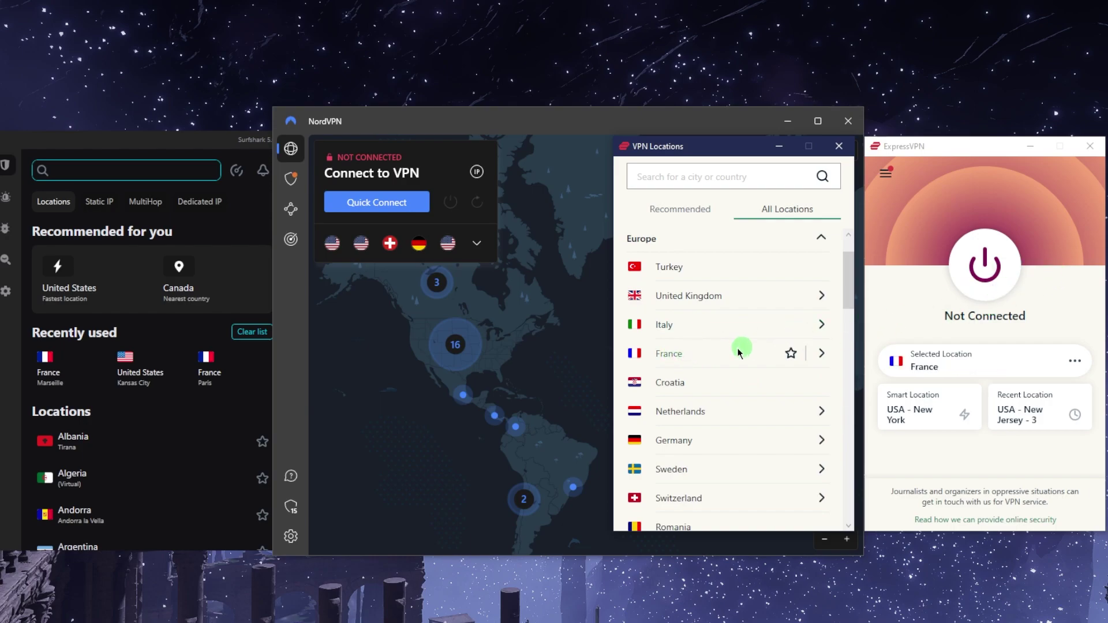
mouse_move(983, 269)
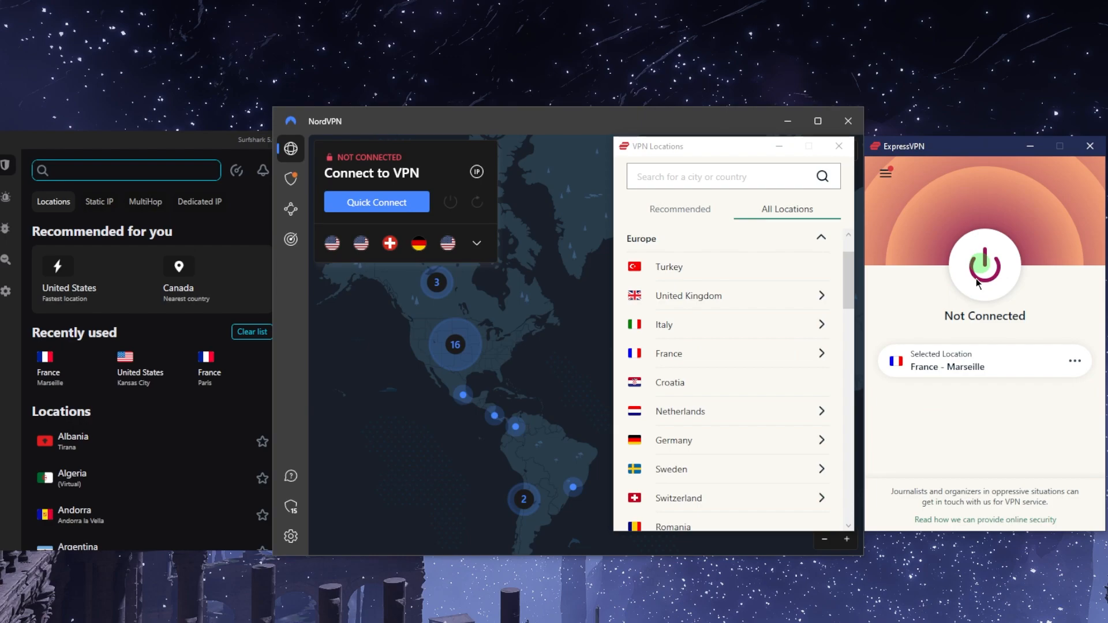
mouse_move(973, 299)
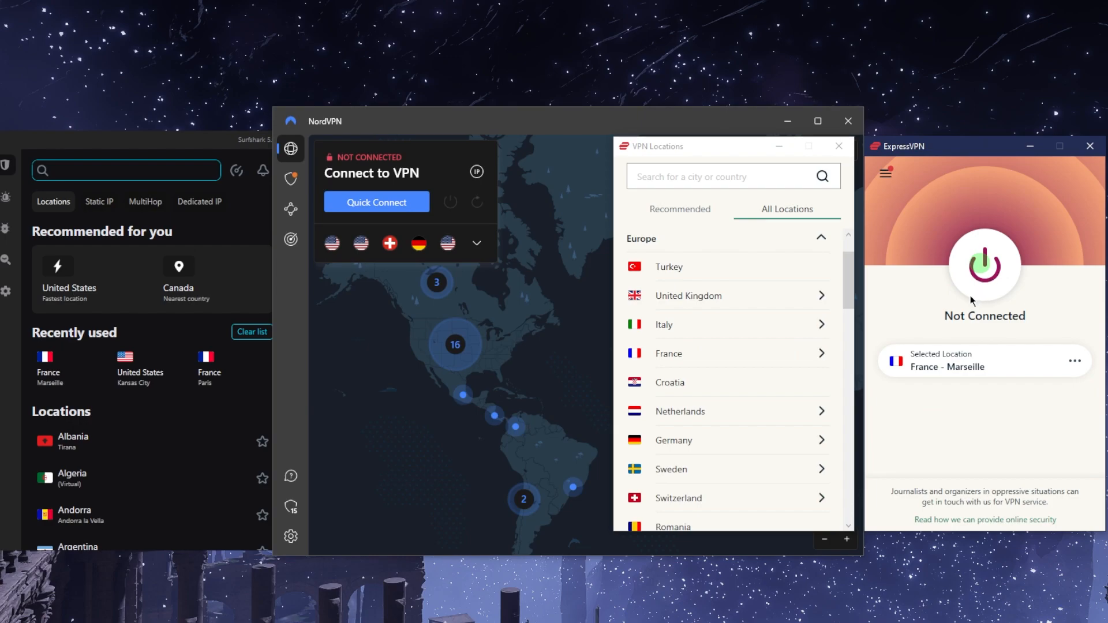
click(984, 268)
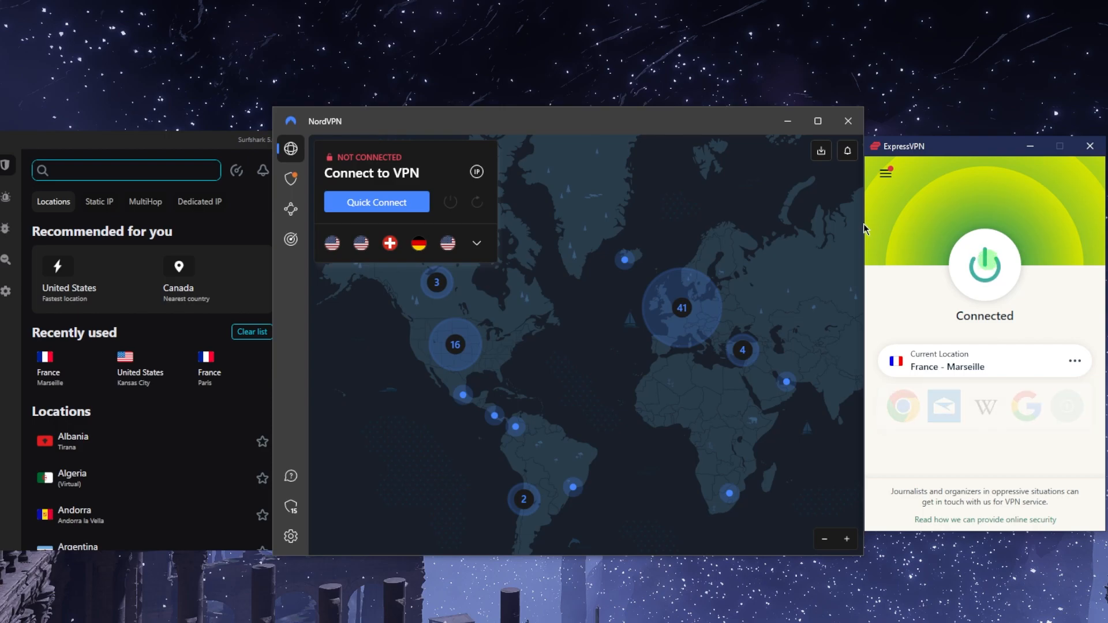
mouse_move(890, 214)
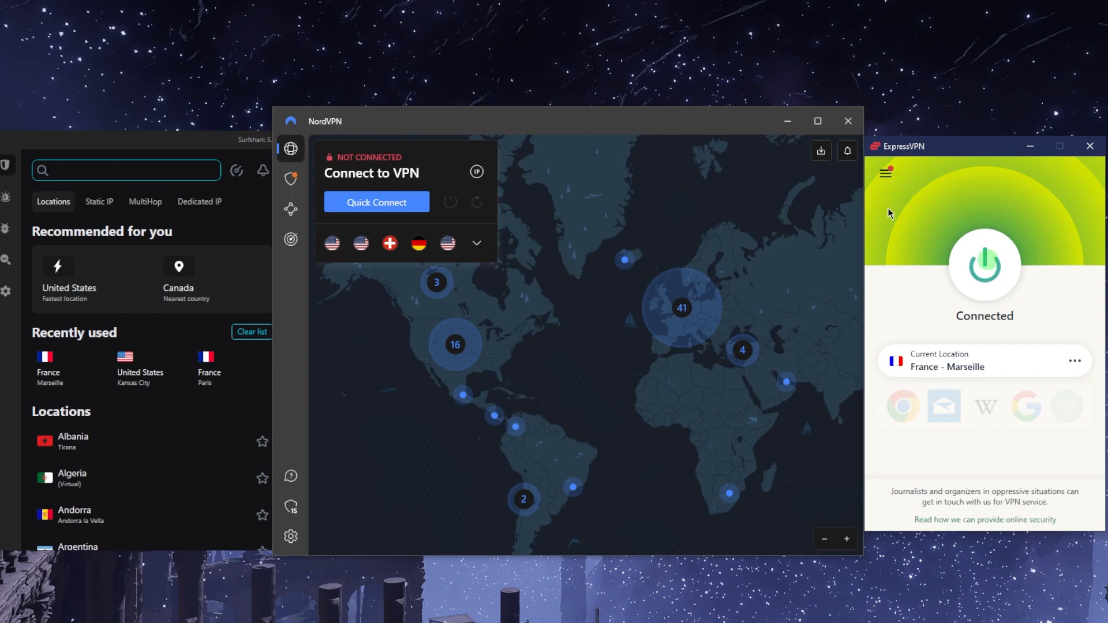
mouse_move(821, 257)
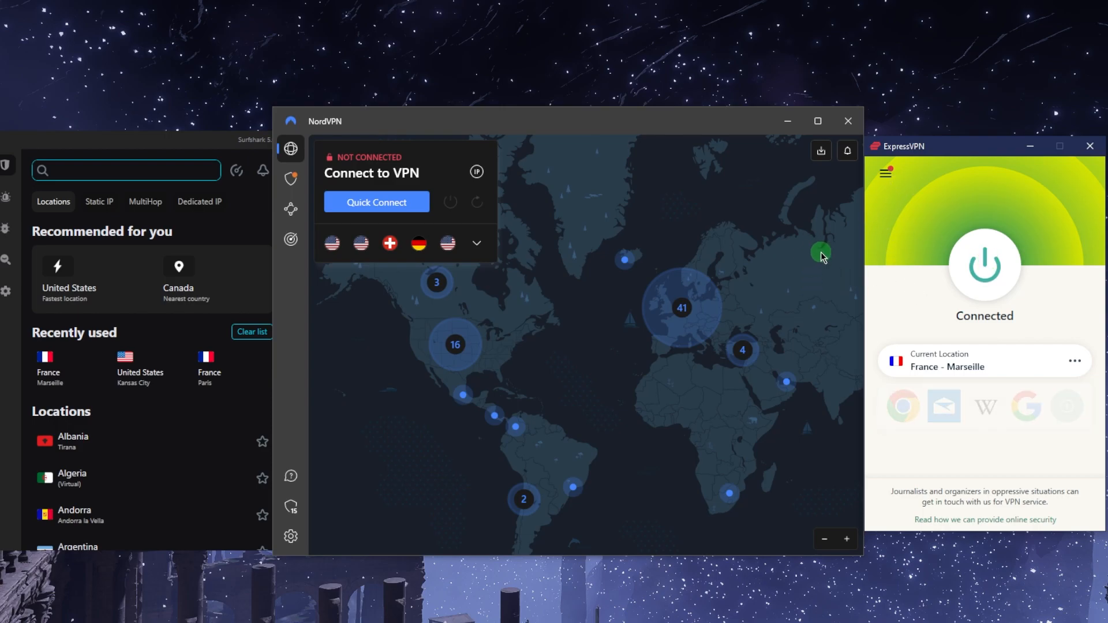
Open ExpressVPN Options, move from Protocol to General options, and bring up NordVPN settings
click(983, 268)
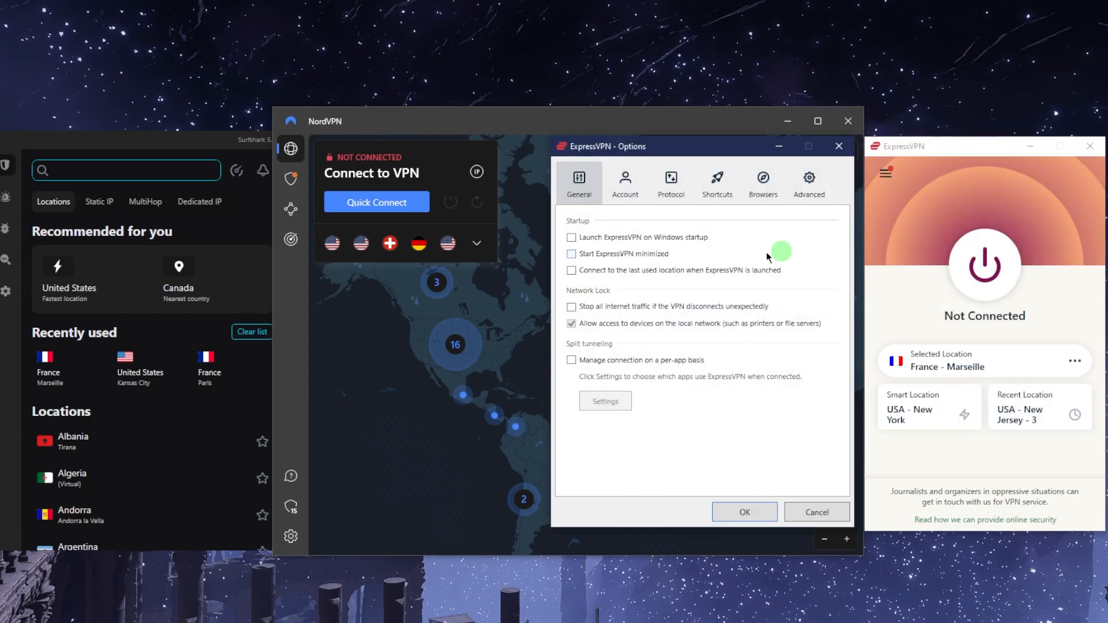
click(670, 182)
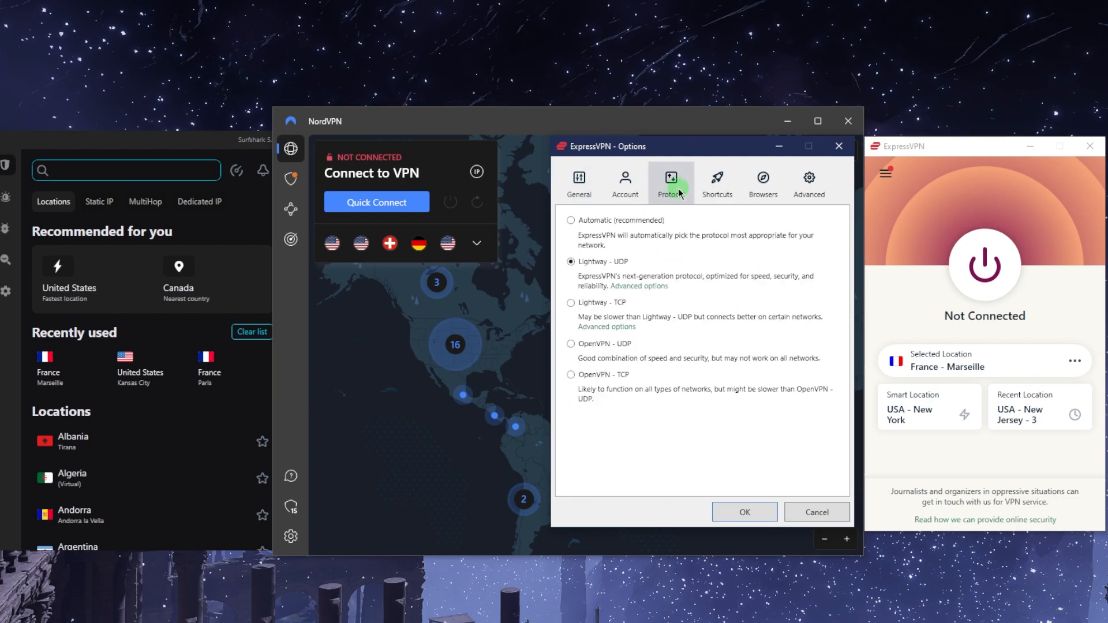
mouse_move(638, 267)
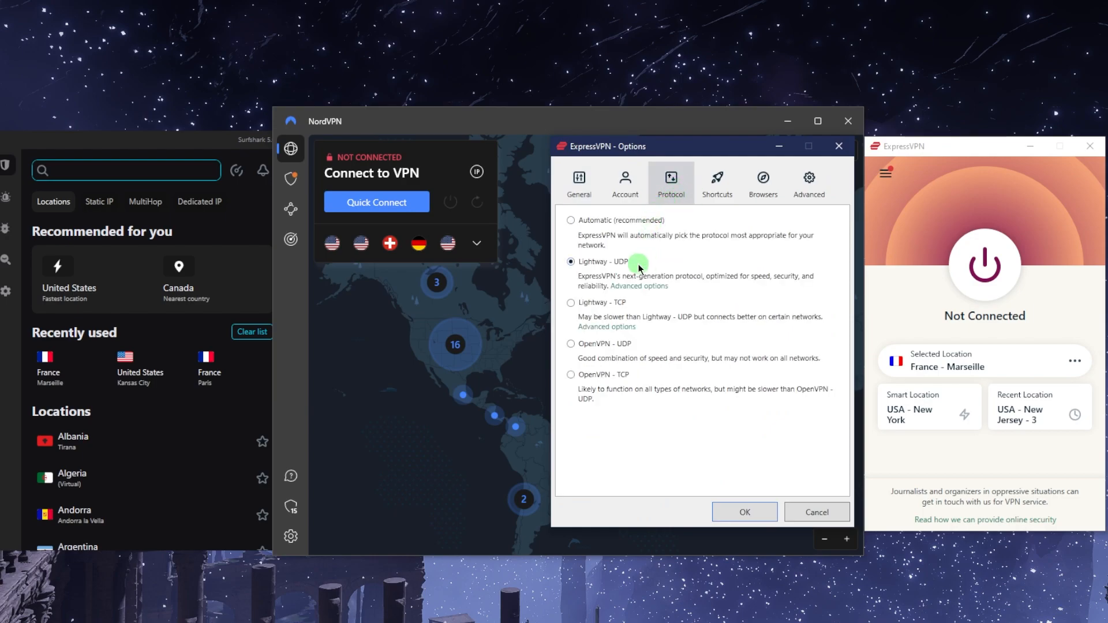
mouse_move(596, 240)
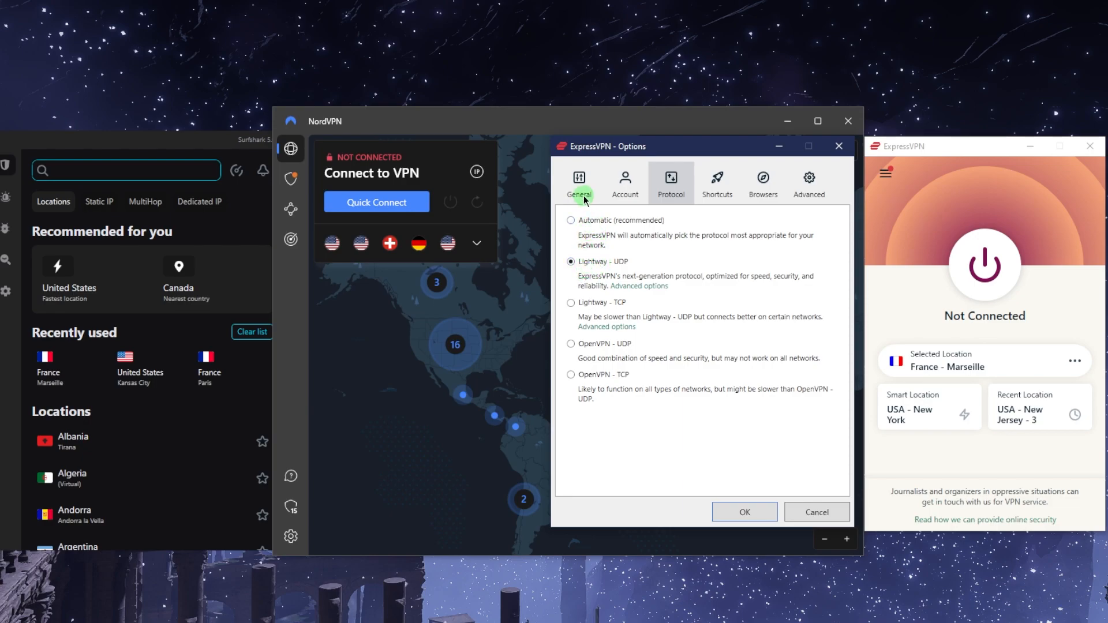
click(579, 180)
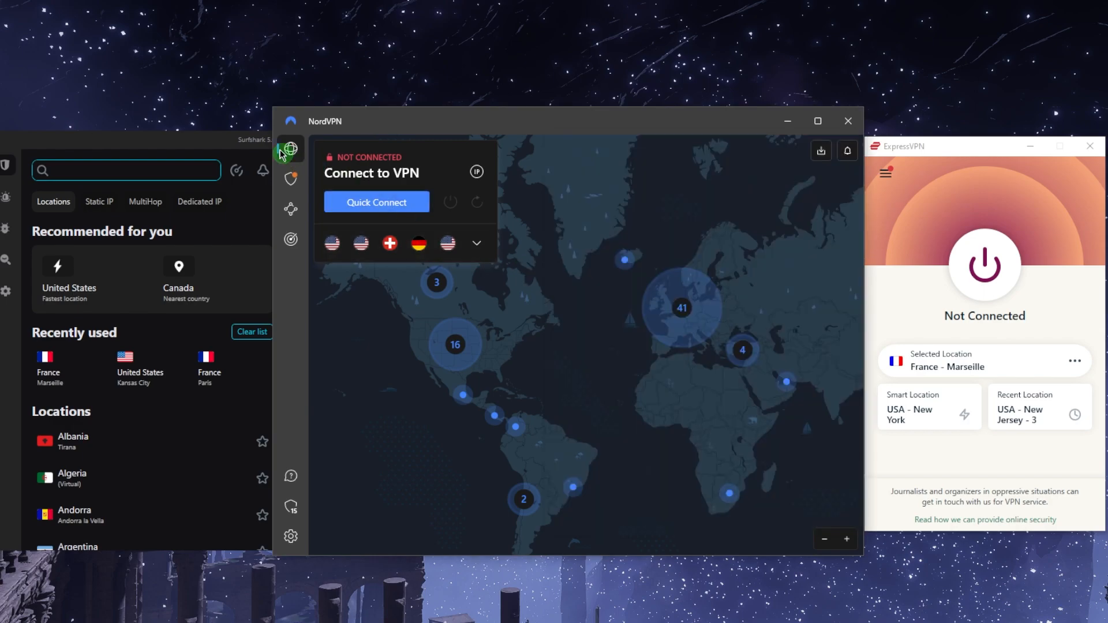
click(290, 538)
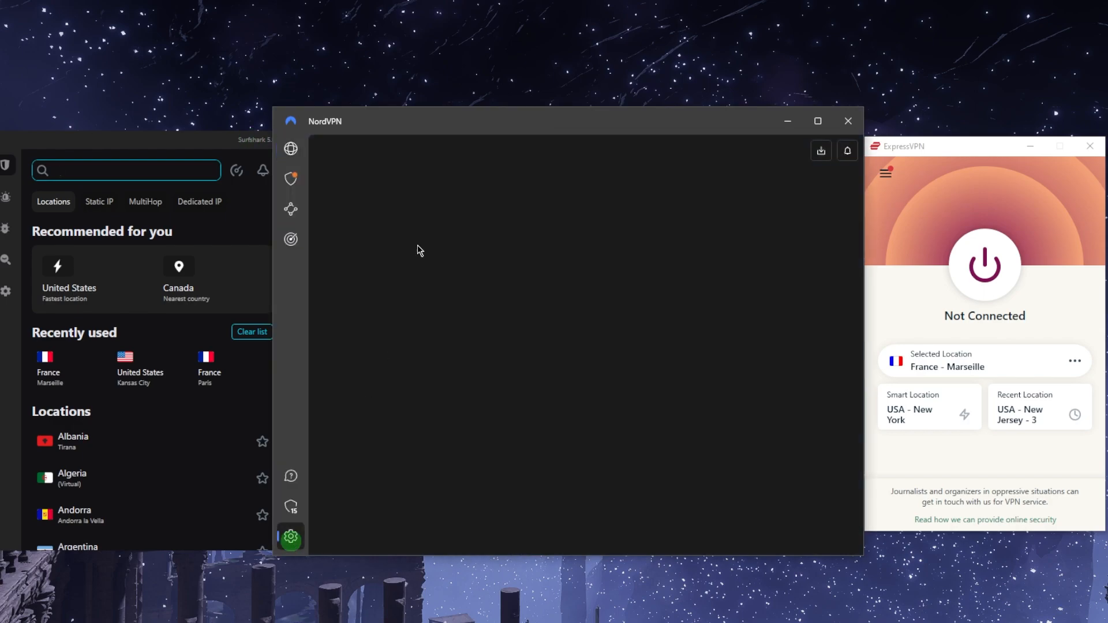
click(290, 537)
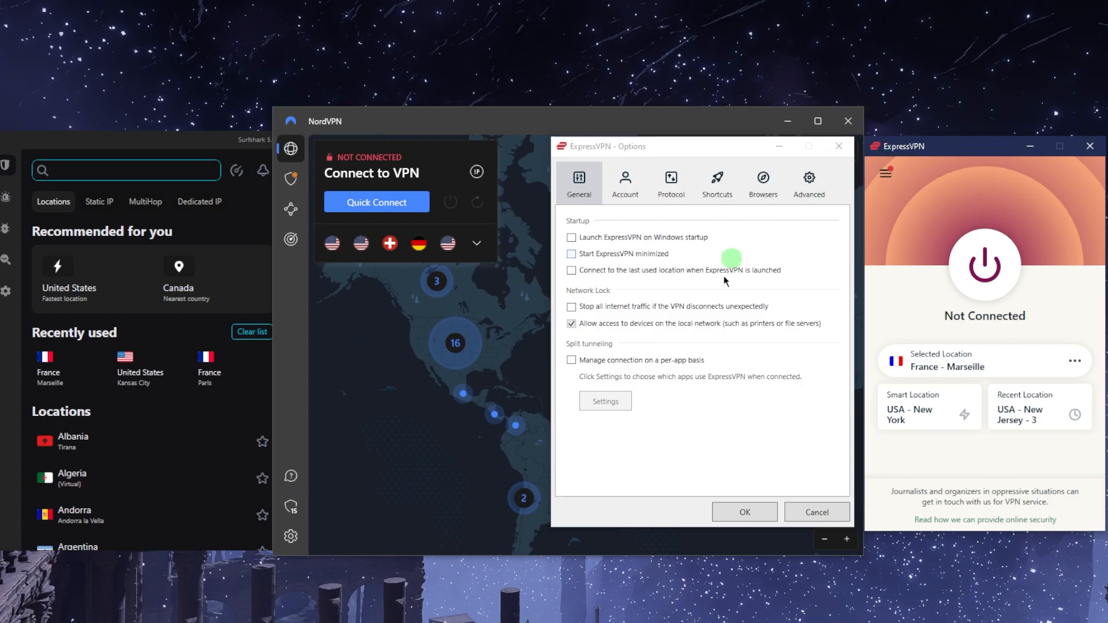
mouse_move(618, 330)
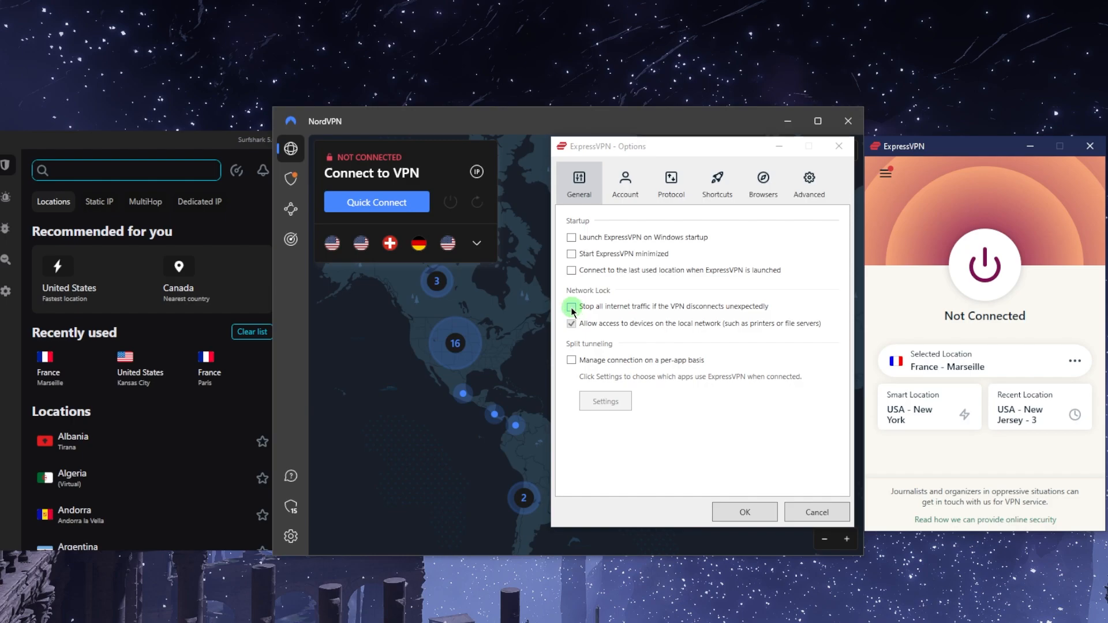
Leave 'Stop all internet traffic' off, enable per-app connection management, and open its app Settings
click(572, 305)
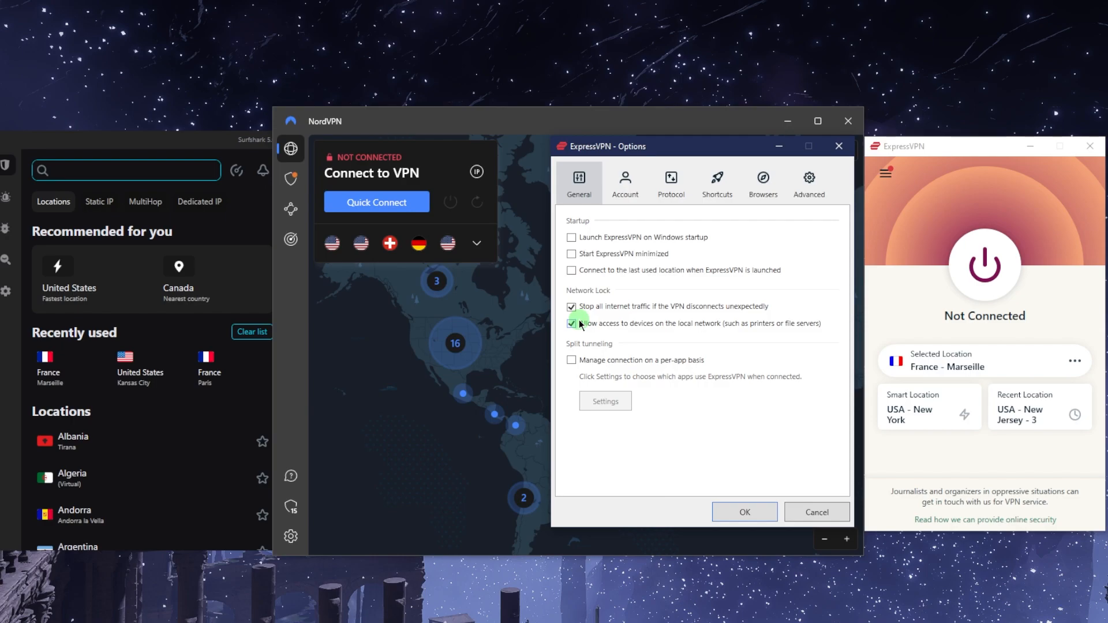
click(571, 306)
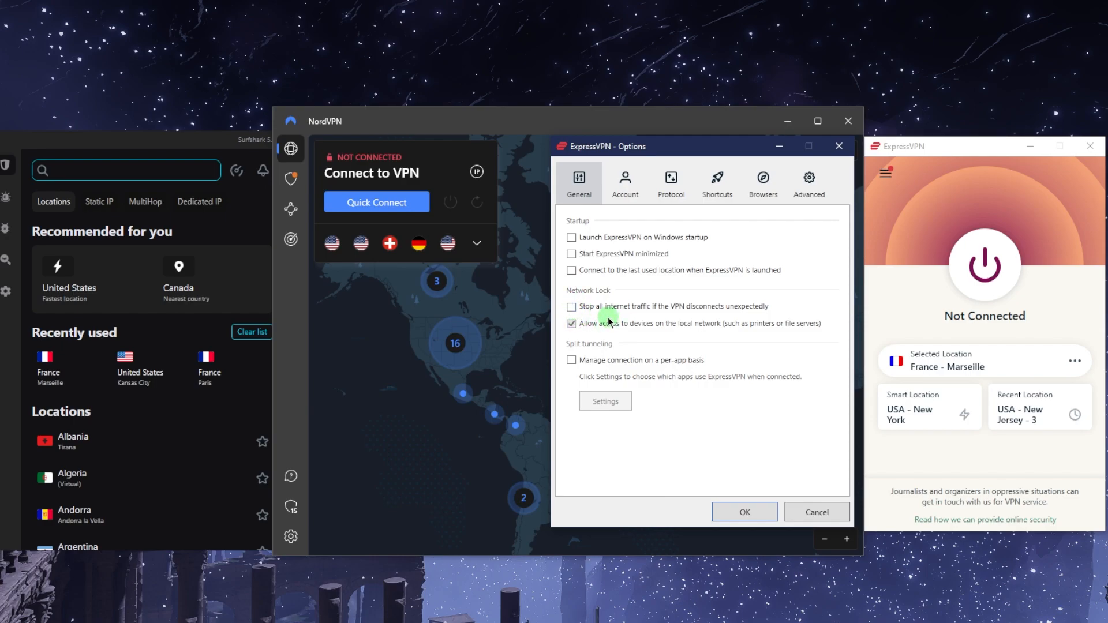
mouse_move(642, 334)
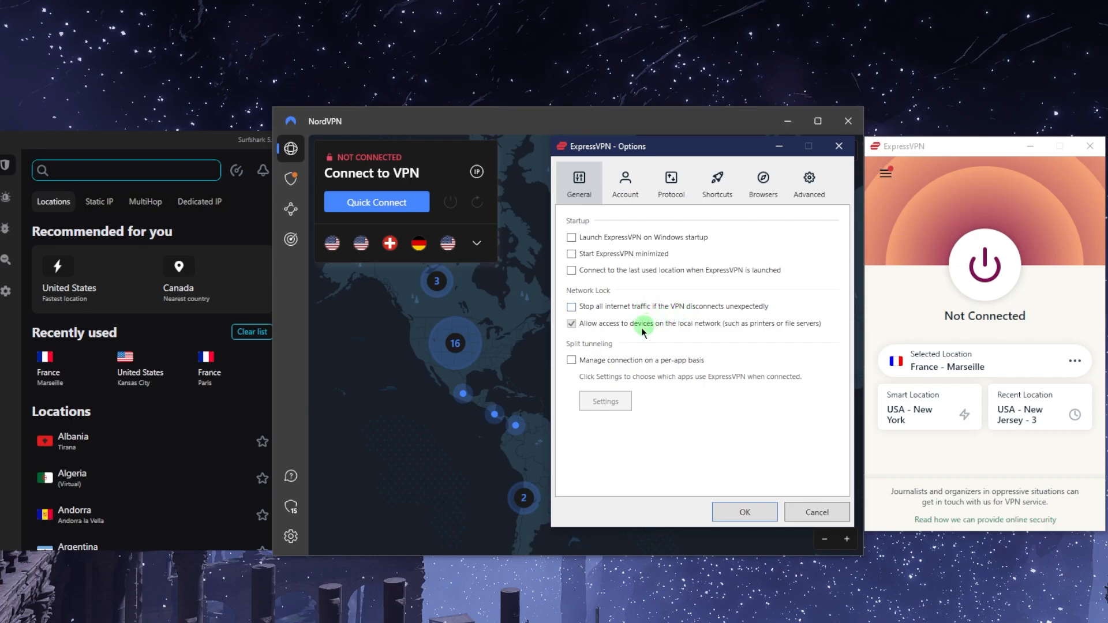
click(570, 360)
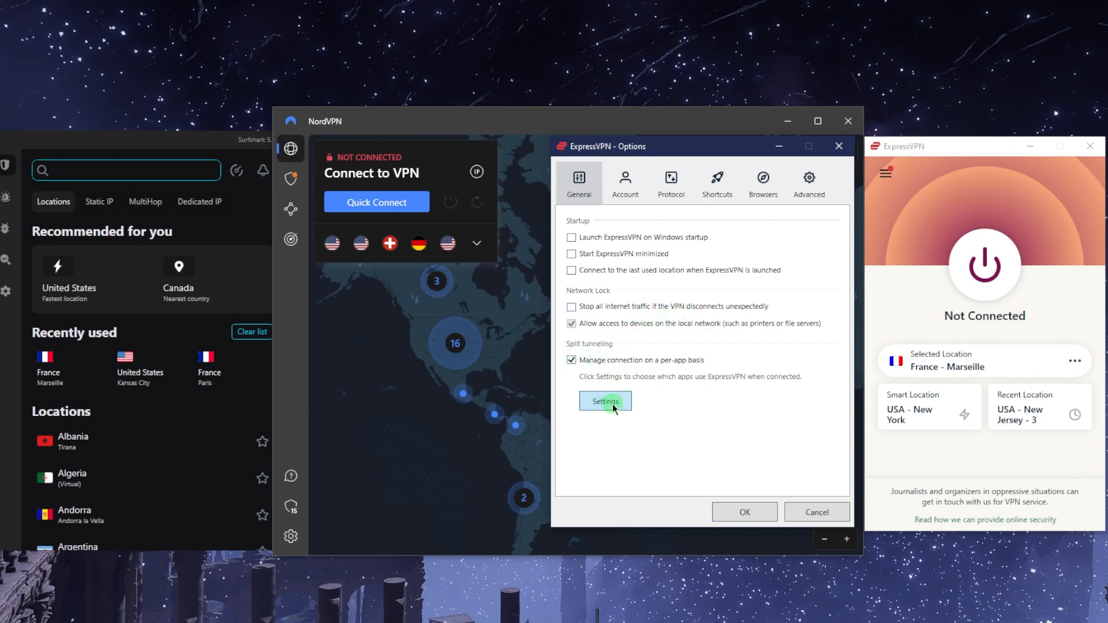
mouse_move(291, 237)
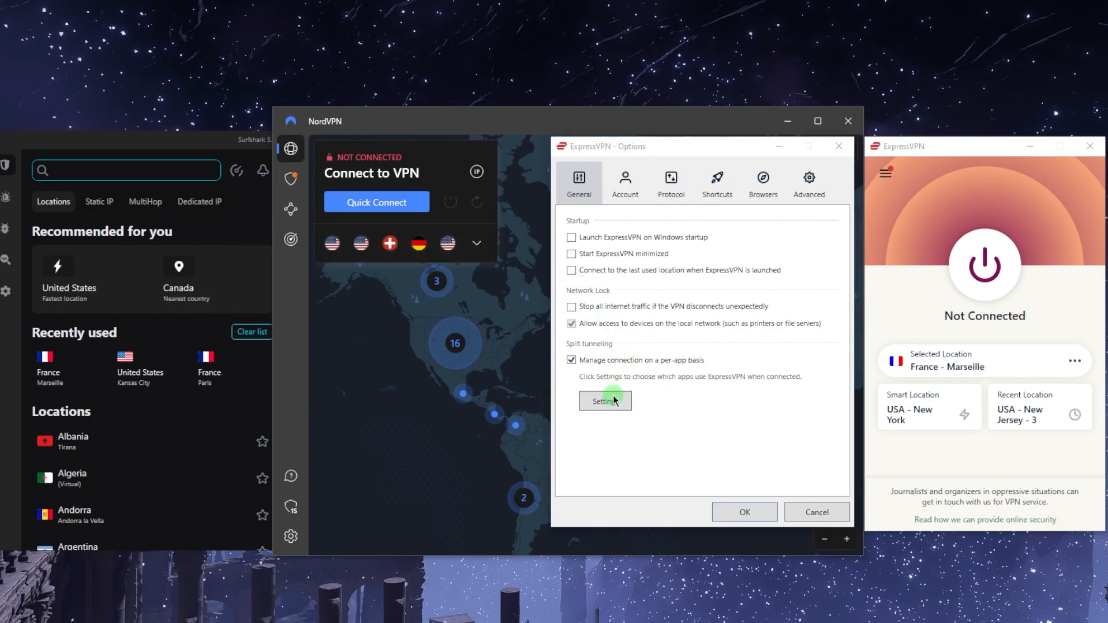
click(605, 400)
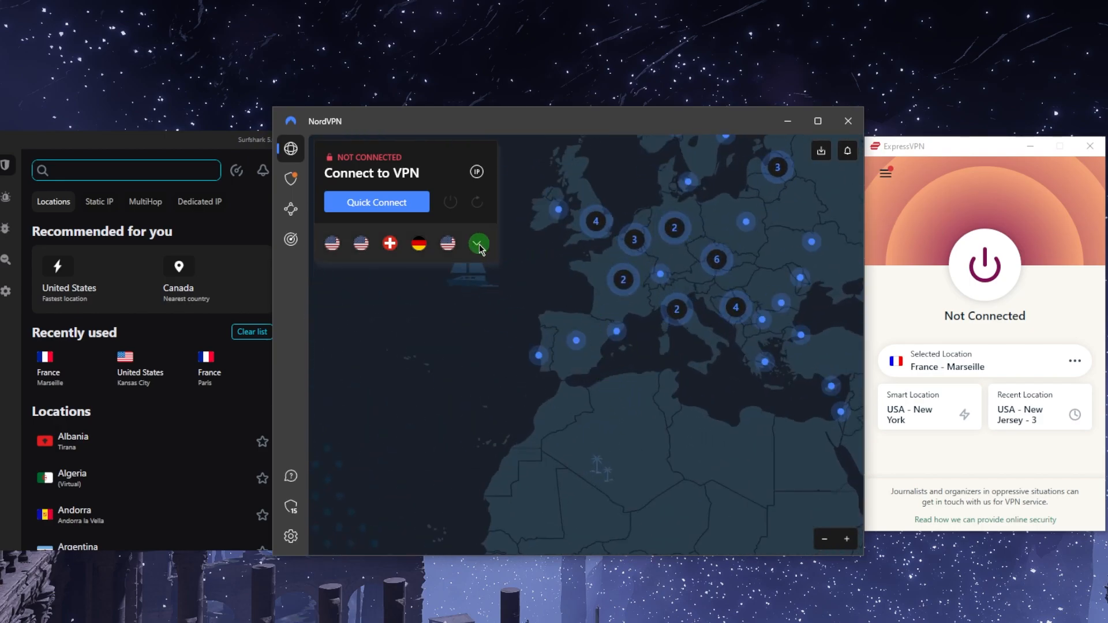
Expand NordVPN's server list from the arrow beside the recent country flags
click(478, 243)
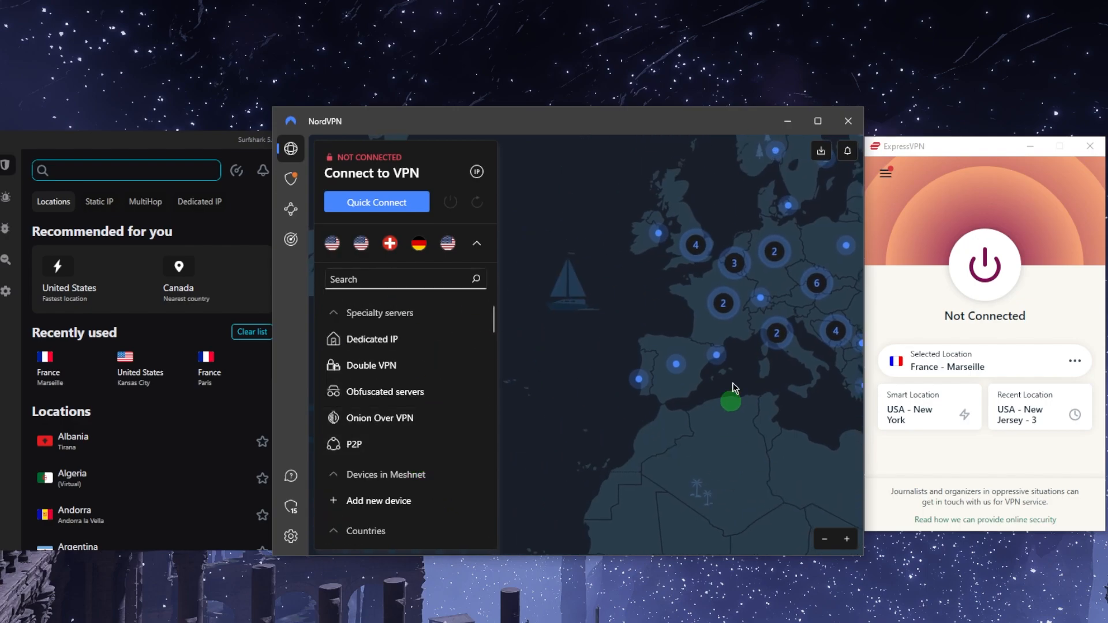
mouse_move(740, 302)
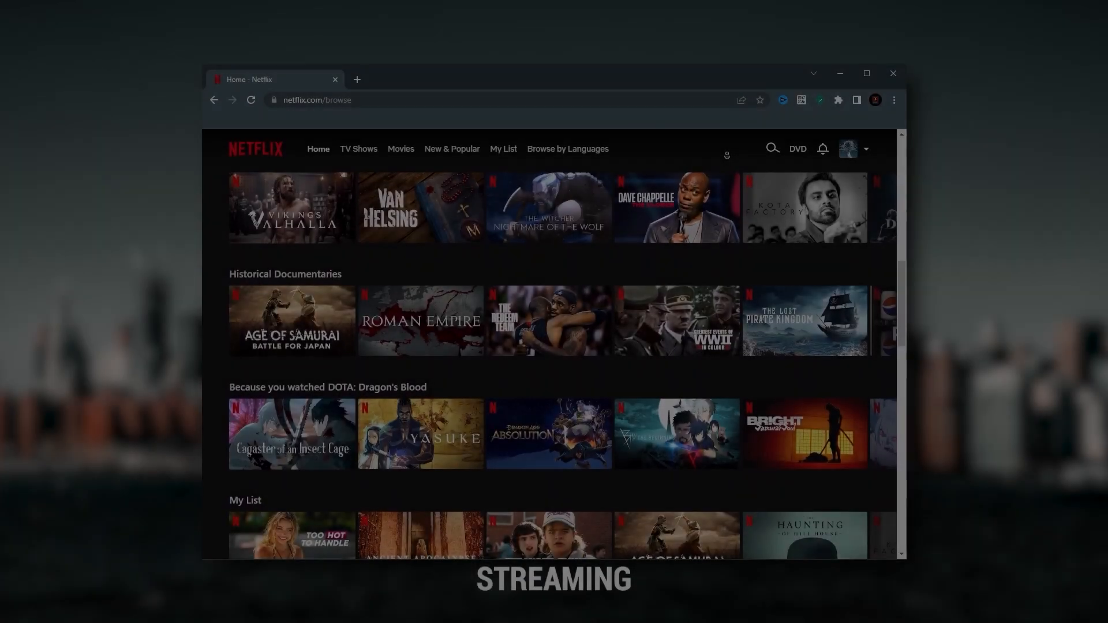
Scroll the Netflix browse page down to the Historical Documentaries and My List rows
scroll(down, 3)
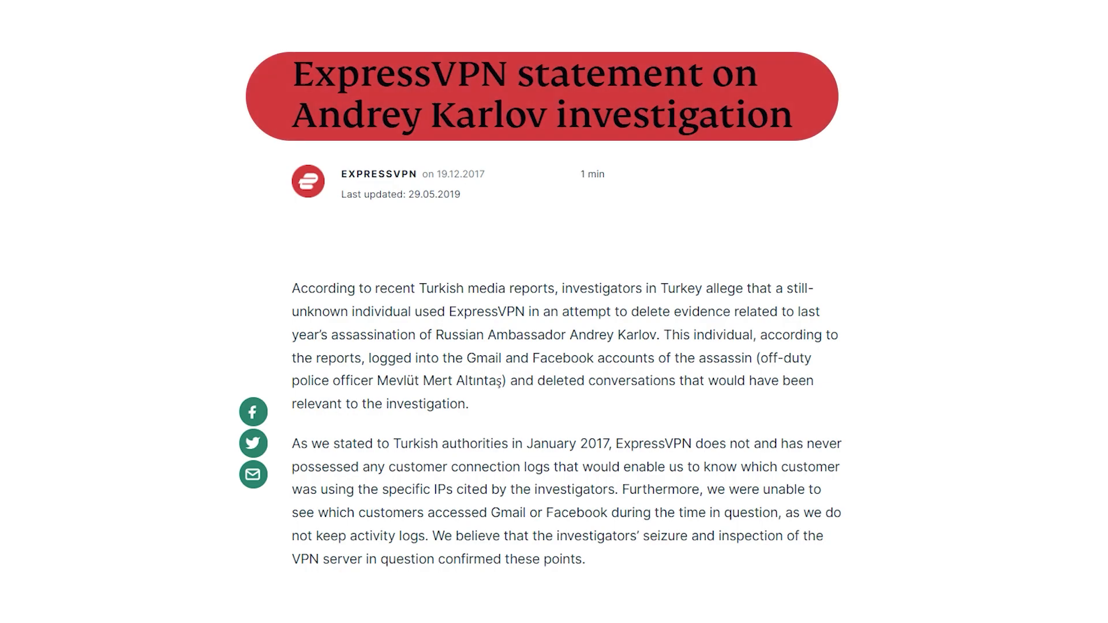
Scroll through ExpressVPN's Andrey Karlov investigation post about keeping no connection logs
scroll(down, 3)
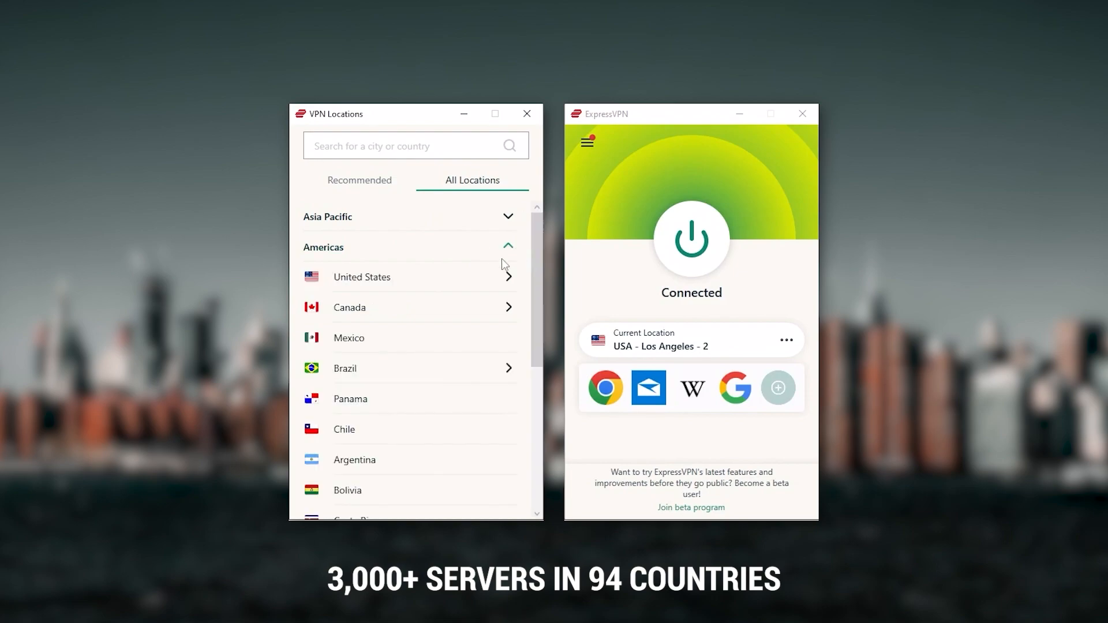
Review ExpressVPN's five-devices page, collapse NordVPN's server list, and show ExpressVPN connected to Los Angeles
scroll(down, 3)
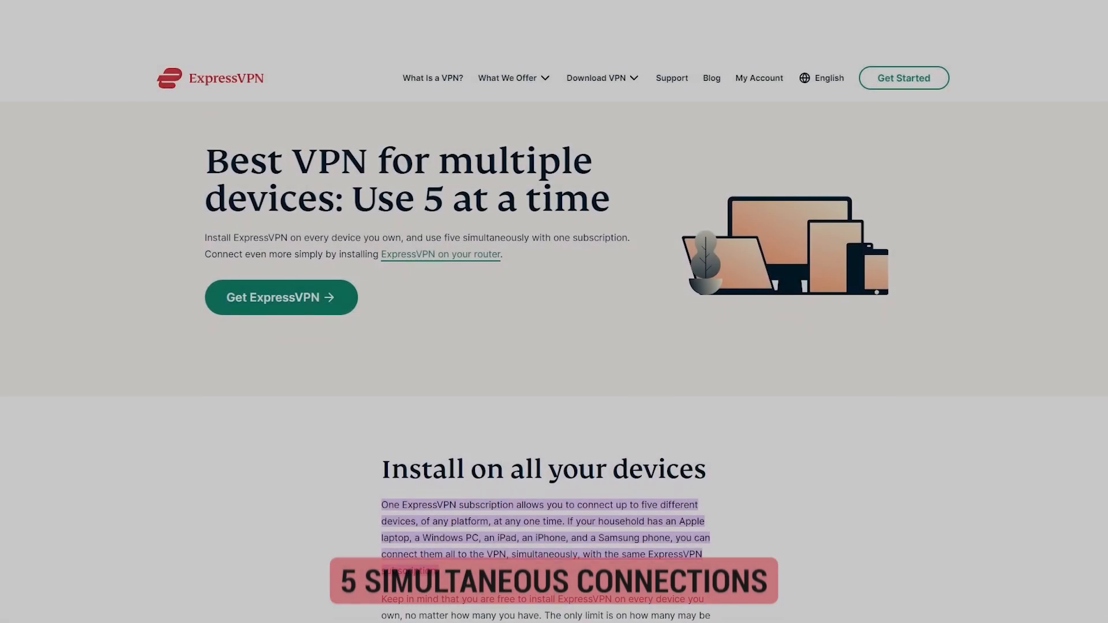
scroll(up, 3)
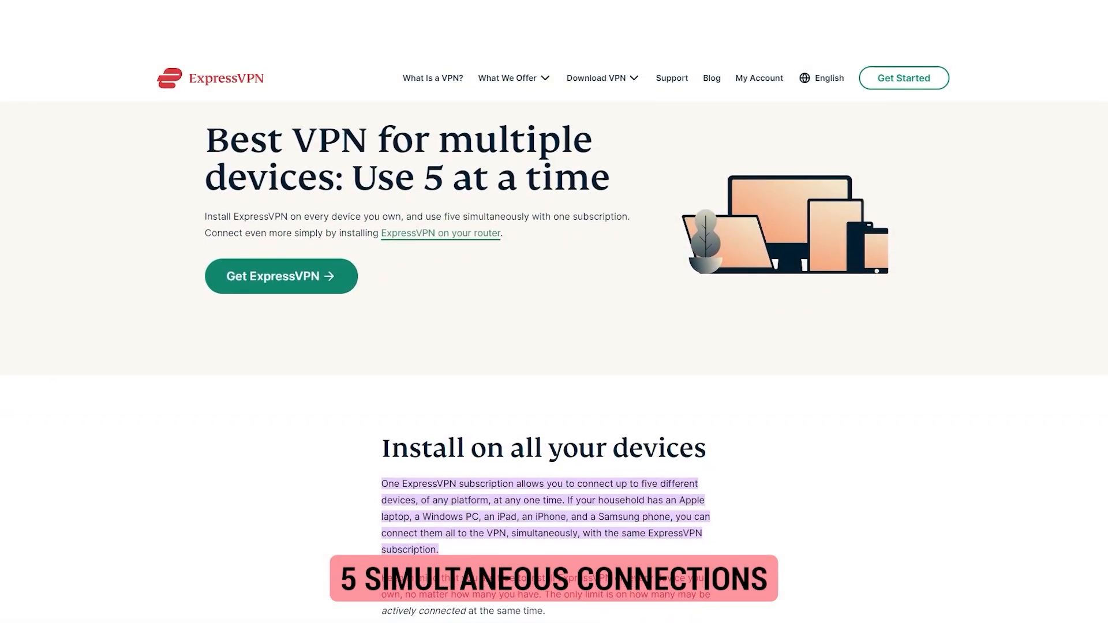
scroll(down, 3)
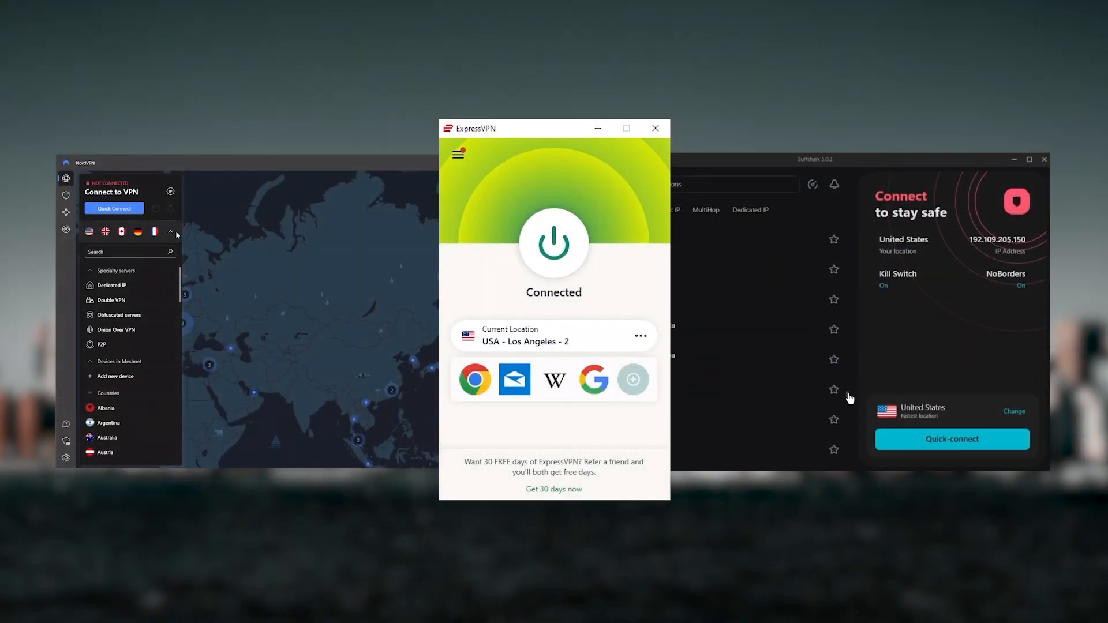
click(171, 232)
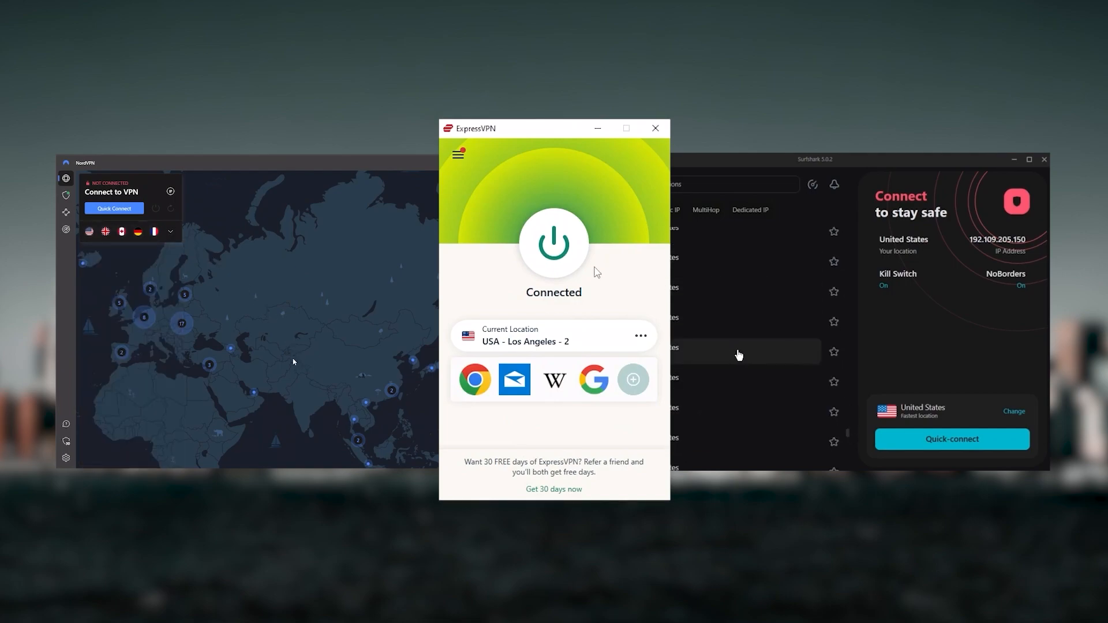
click(951, 439)
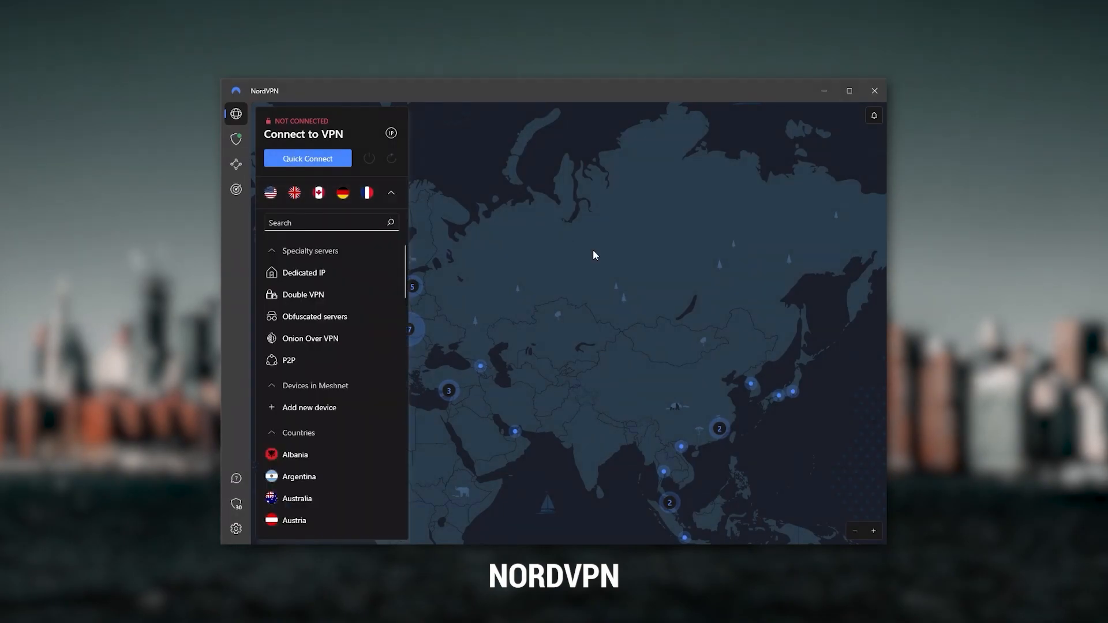
Open NordVPN's Threat Protection page and its settings
click(390, 192)
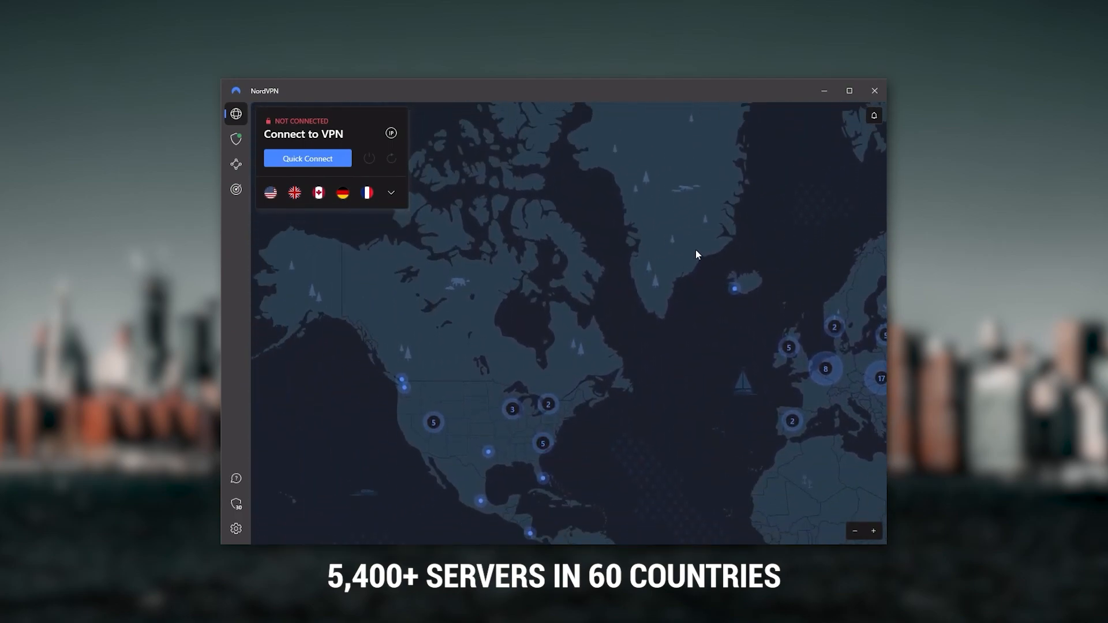
click(236, 139)
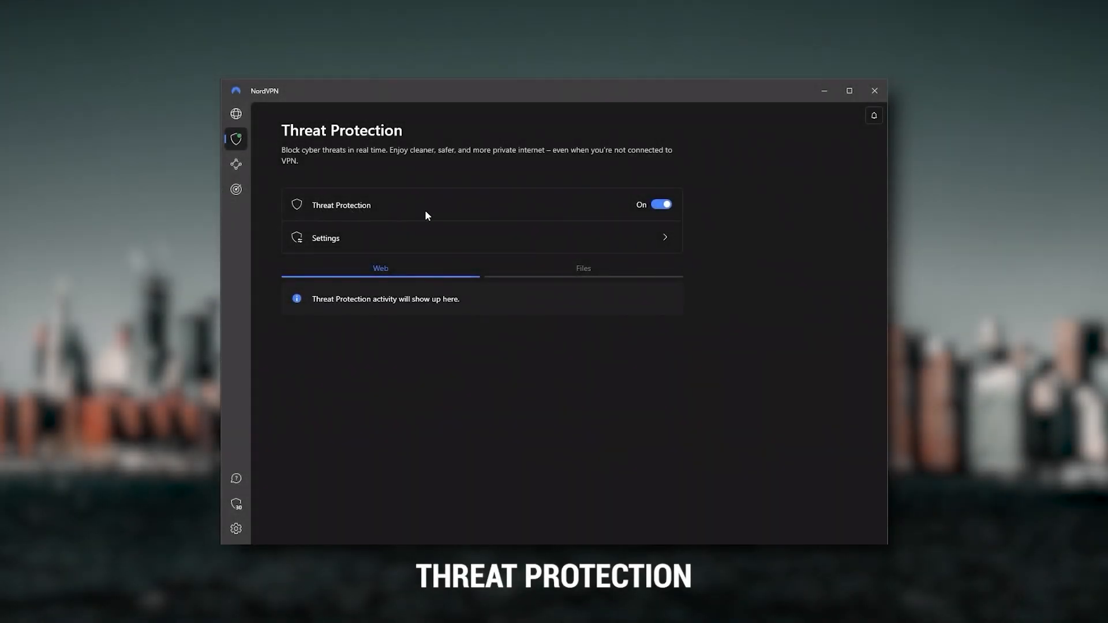
mouse_move(451, 217)
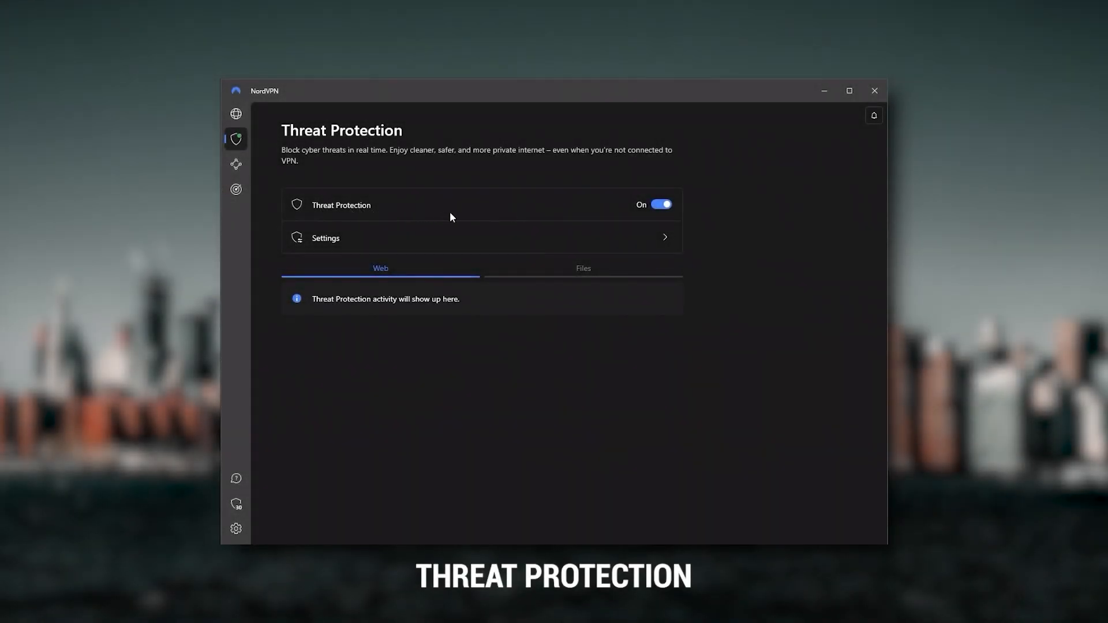
click(481, 237)
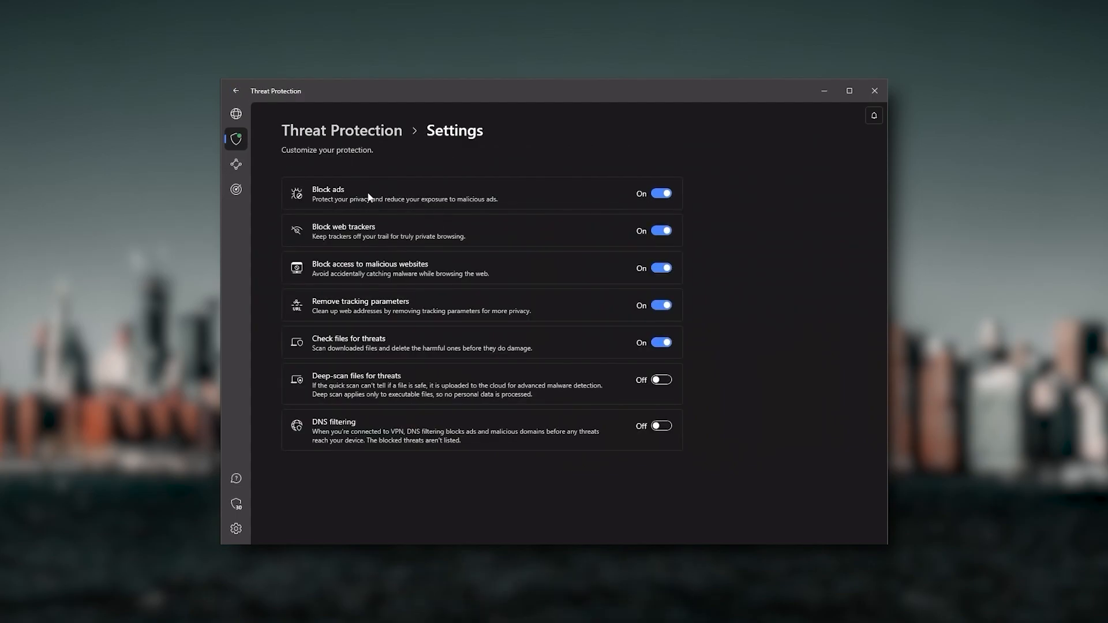
mouse_move(403, 246)
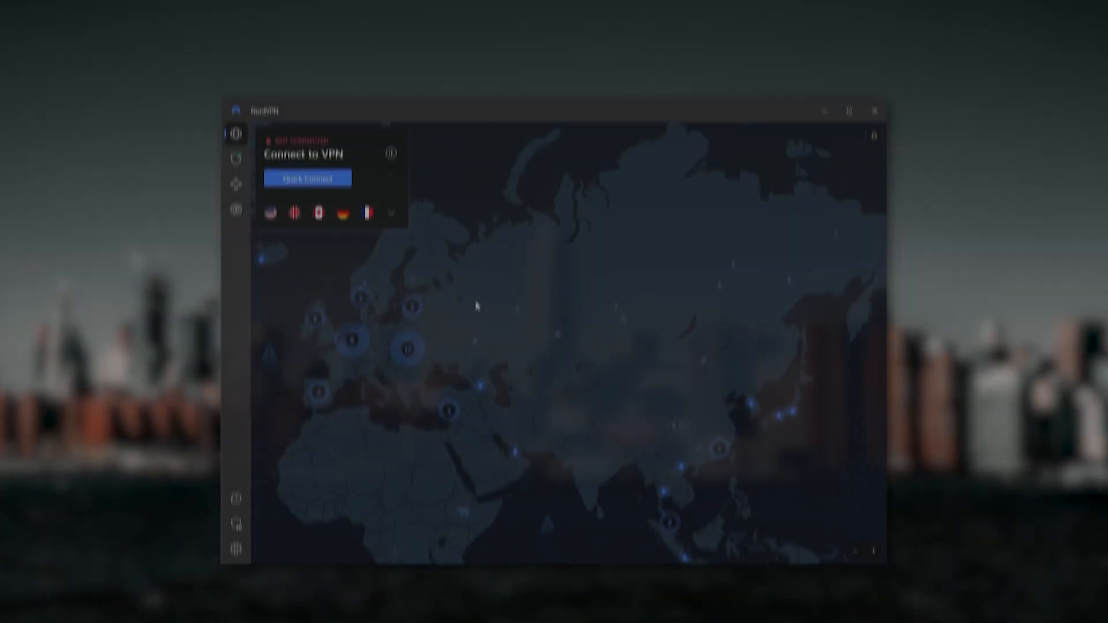
Expand NordVPN's full server list of specialty servers and countries
click(390, 192)
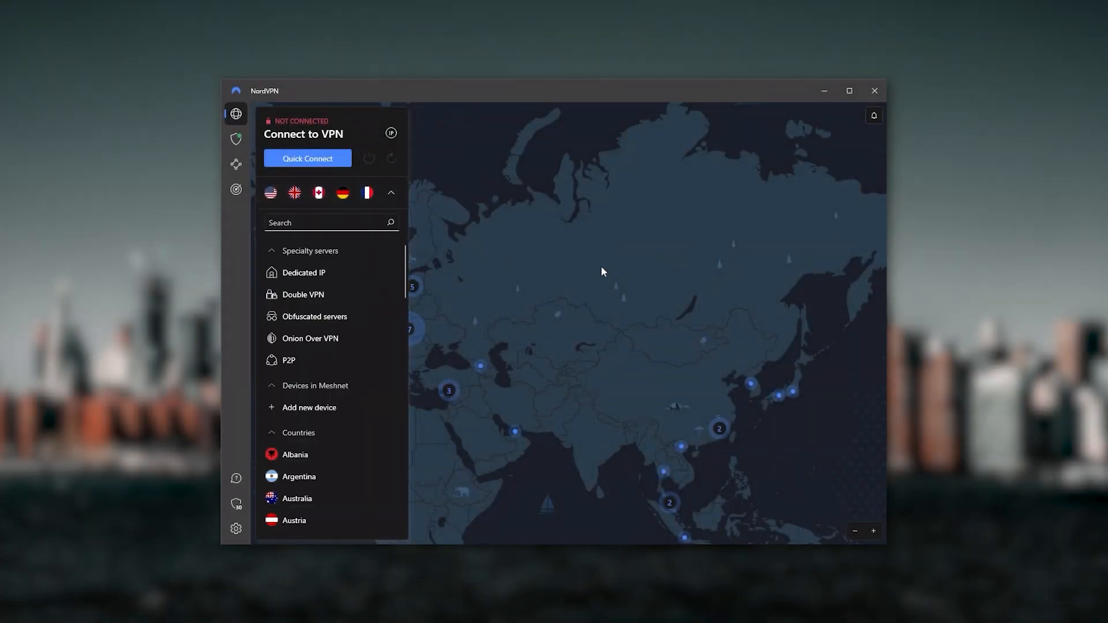
click(390, 192)
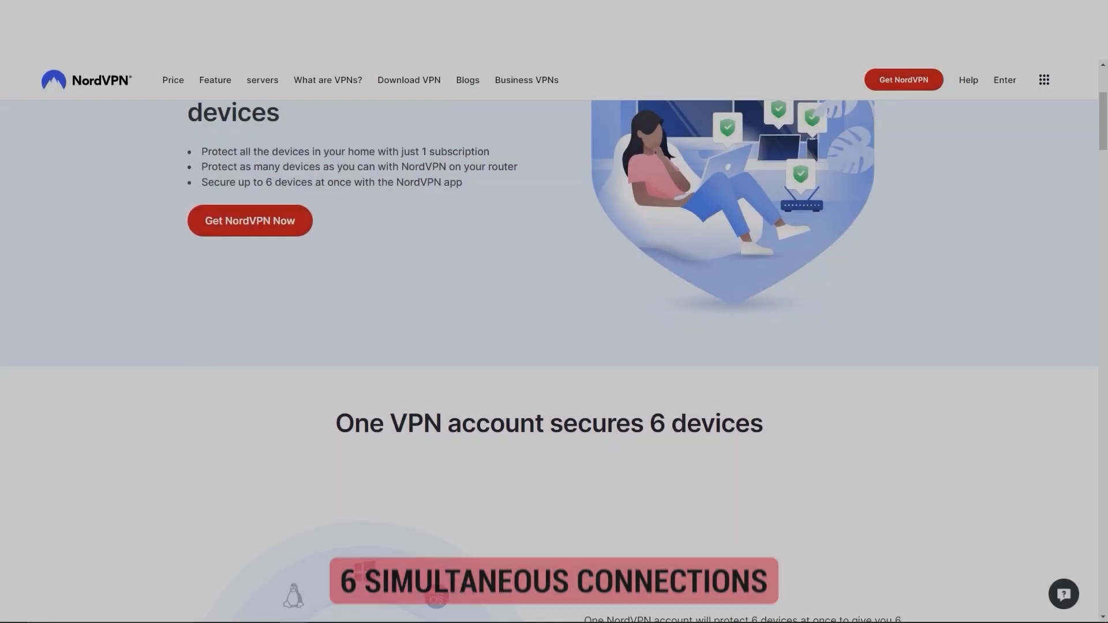
scroll(down, 3)
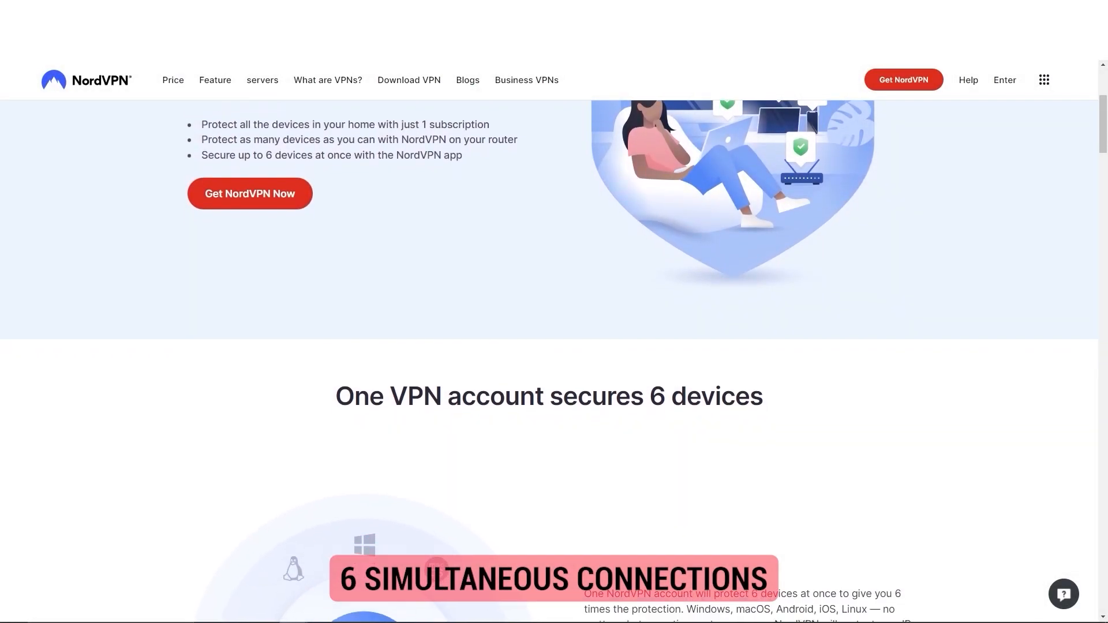
scroll(down, 3)
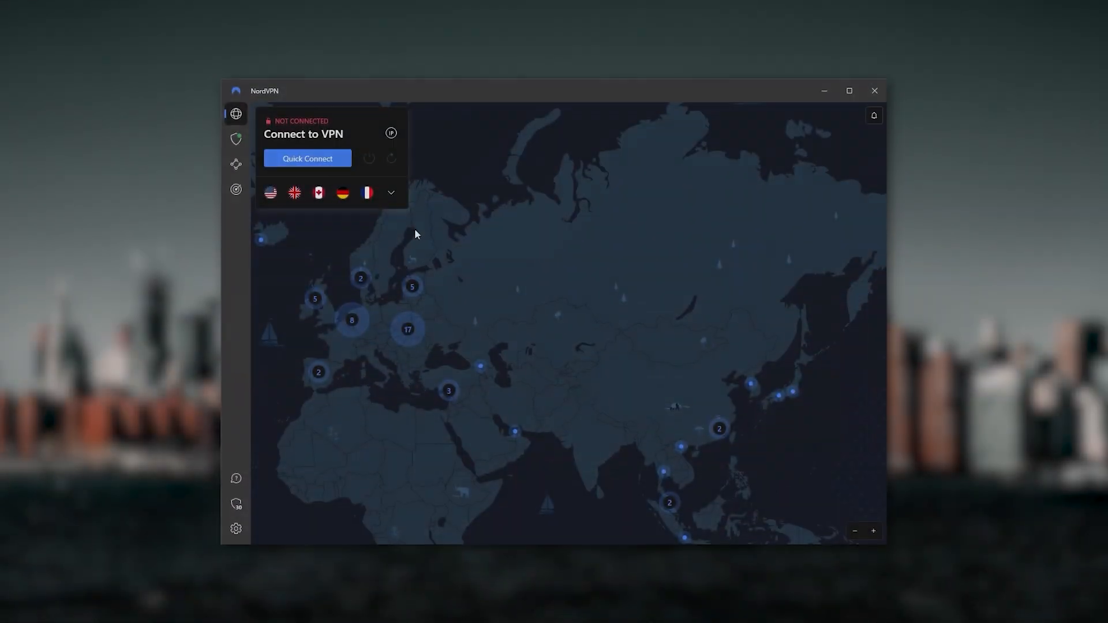
click(390, 192)
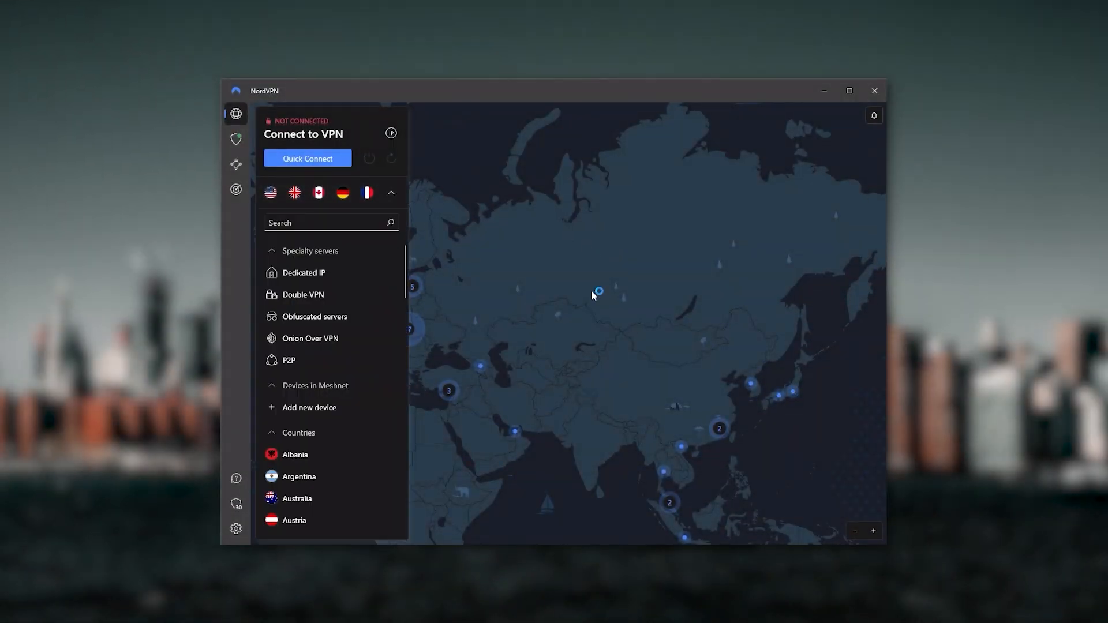
click(390, 193)
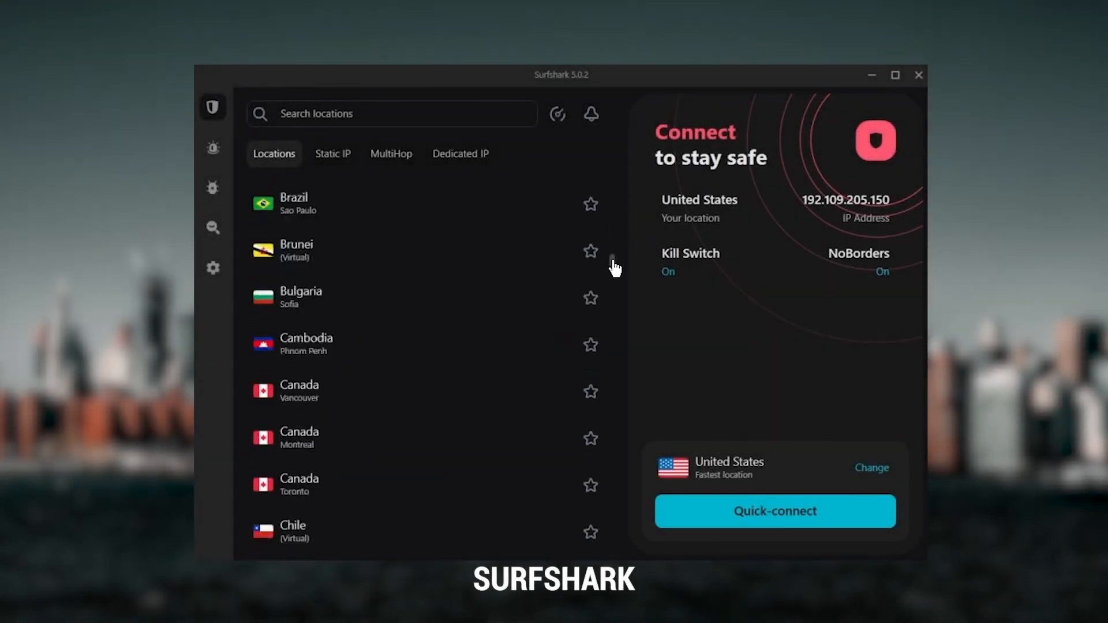
Connect Surfshark to a United States server, disconnect, then show London and New York static IPs
scroll(down, 3)
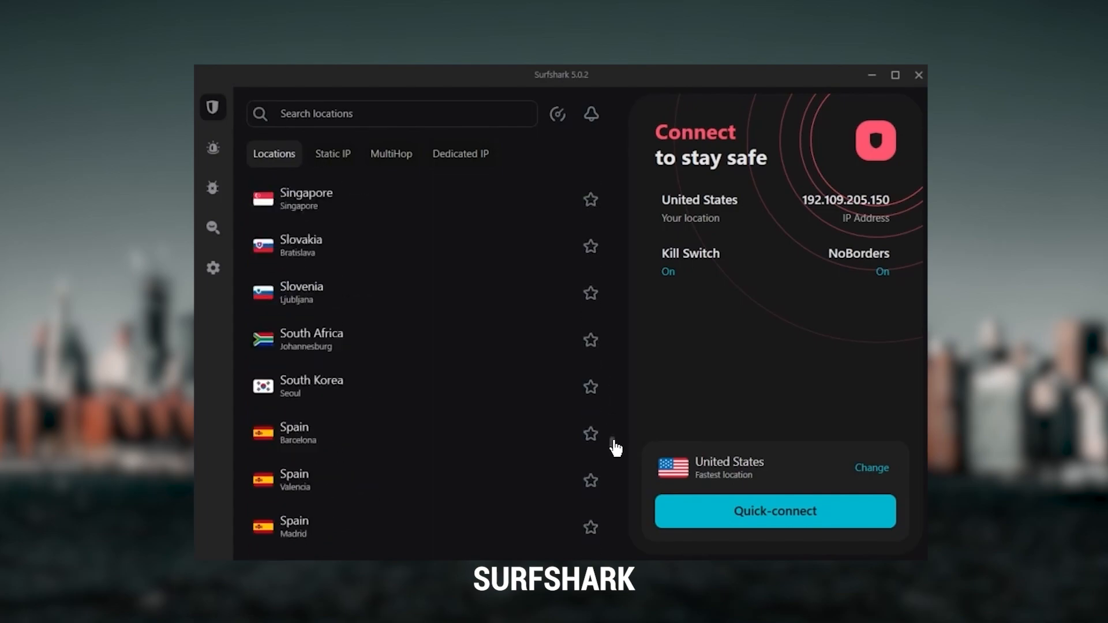
scroll(down, 3)
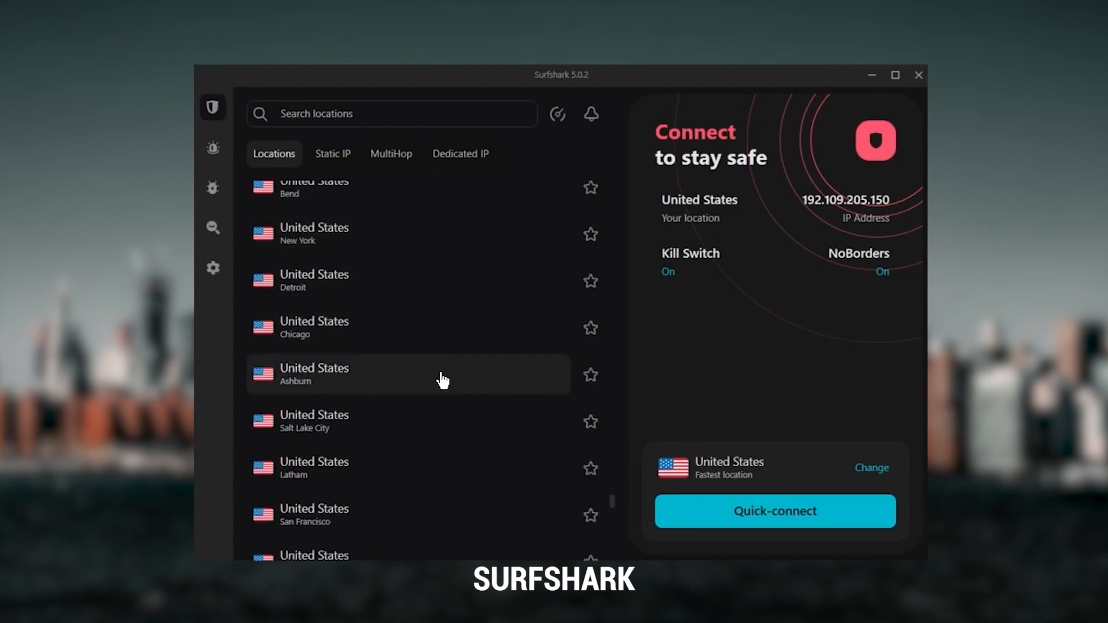
click(773, 511)
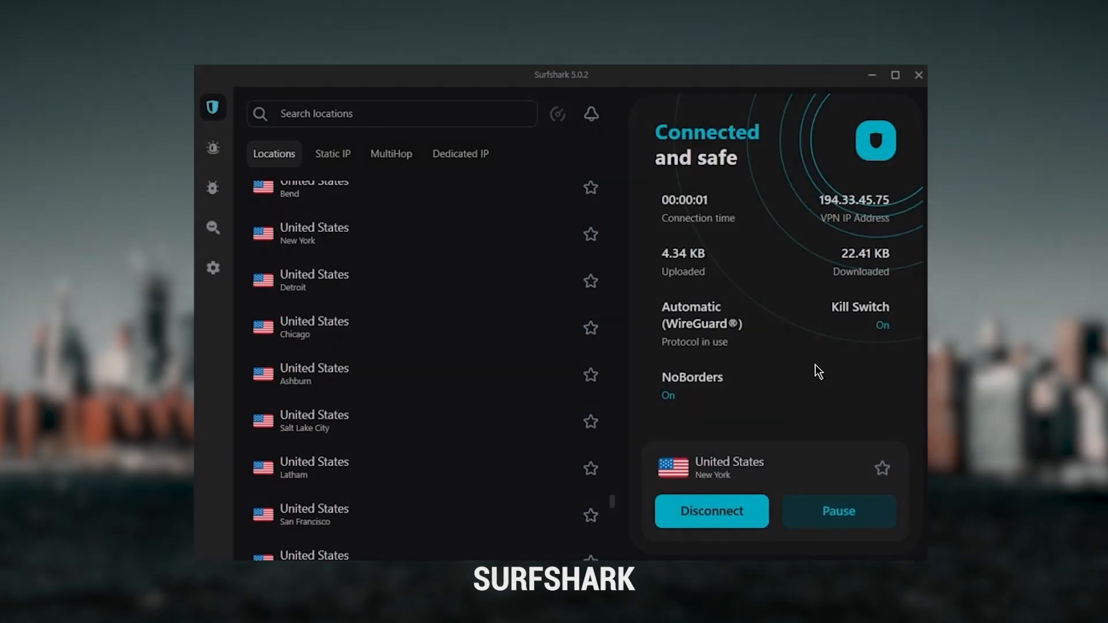
click(711, 511)
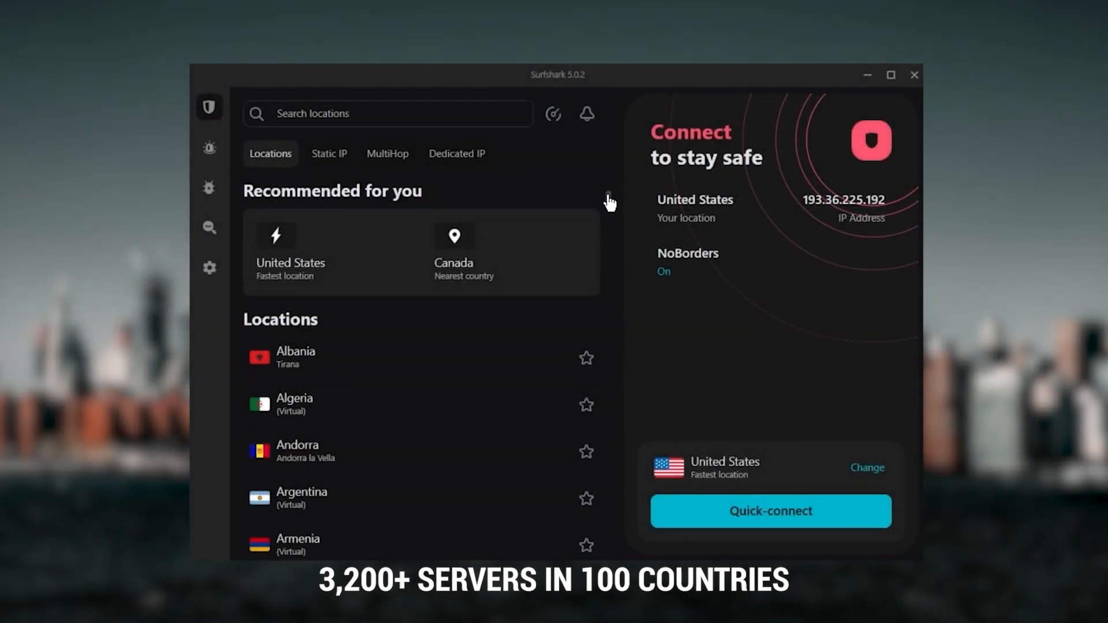
scroll(down, 3)
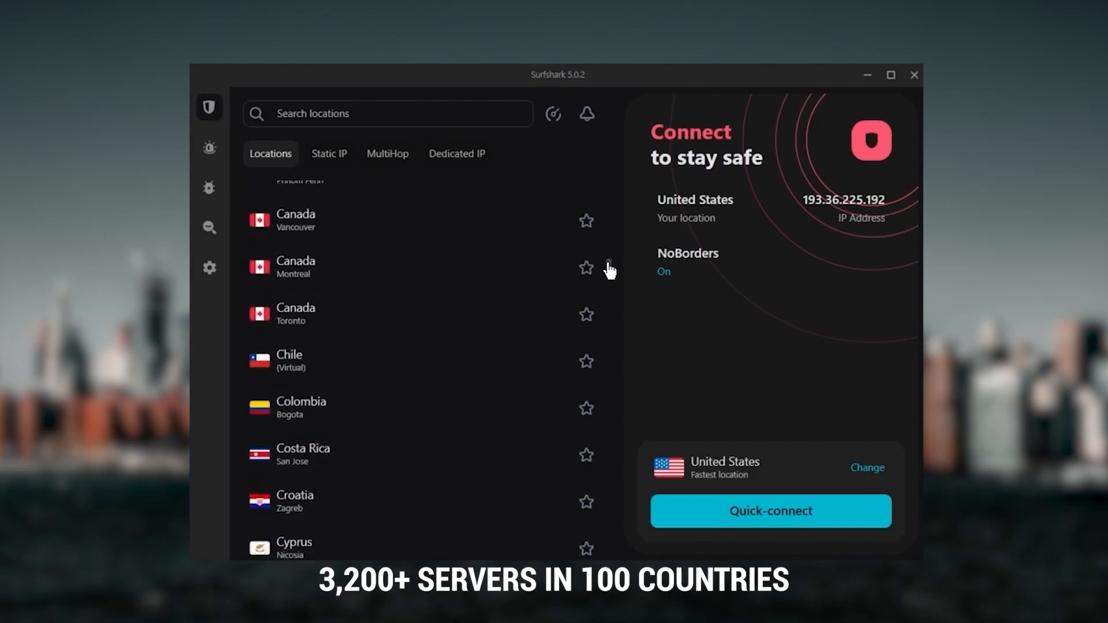
click(209, 268)
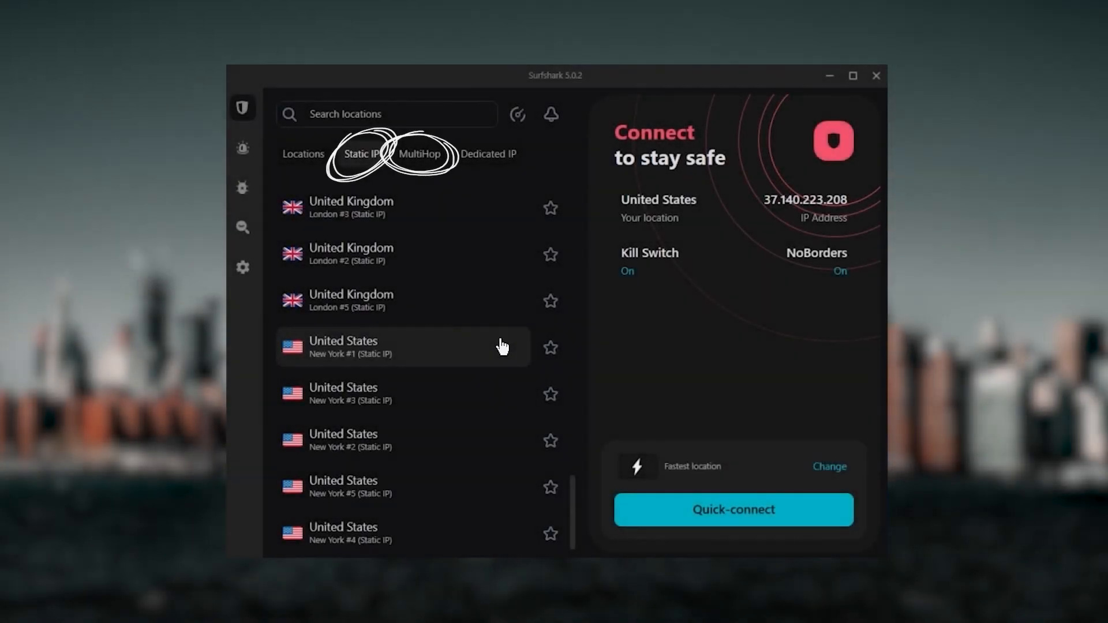
Turn on Invisible on LAN and Rotating IP in Surfshark's VPN settings
click(205, 268)
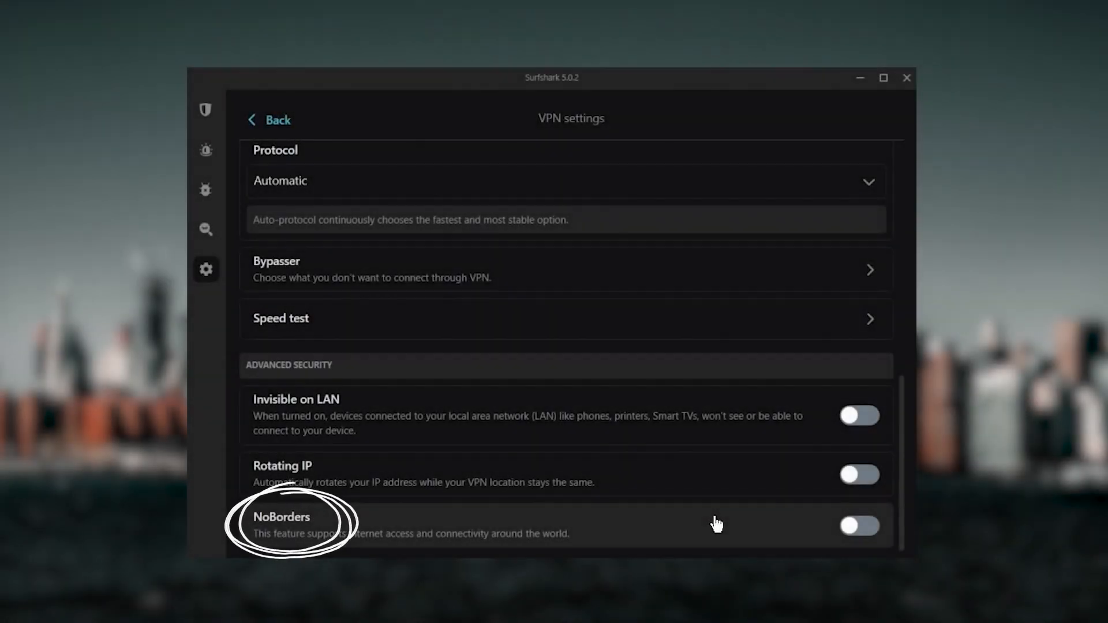
click(859, 525)
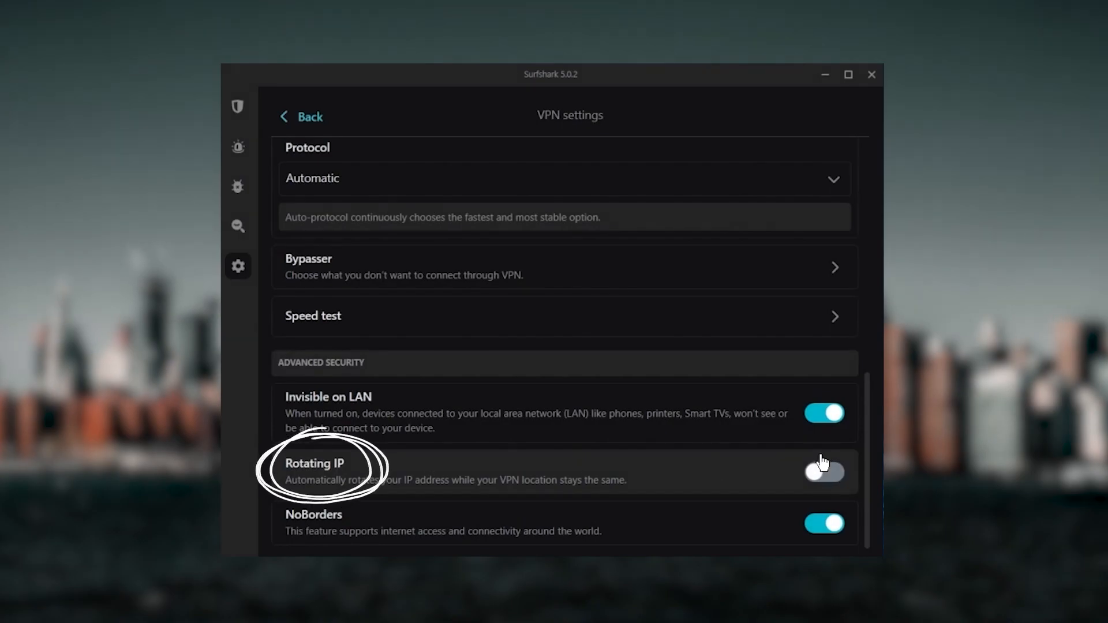
click(824, 472)
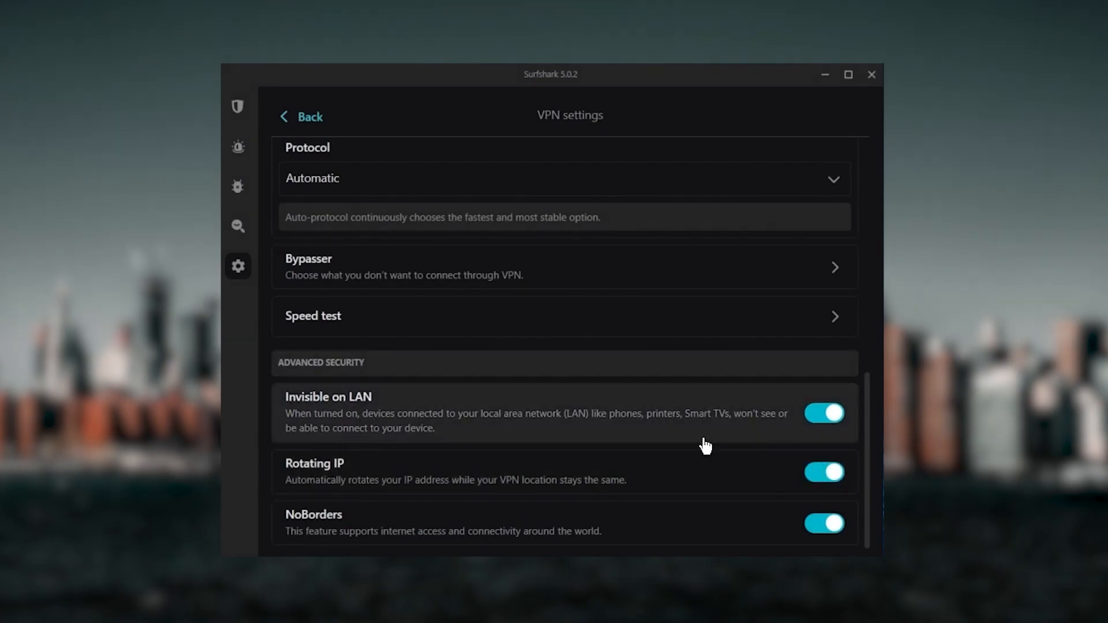
Go back to Surfshark's locations list and scroll through it
click(301, 117)
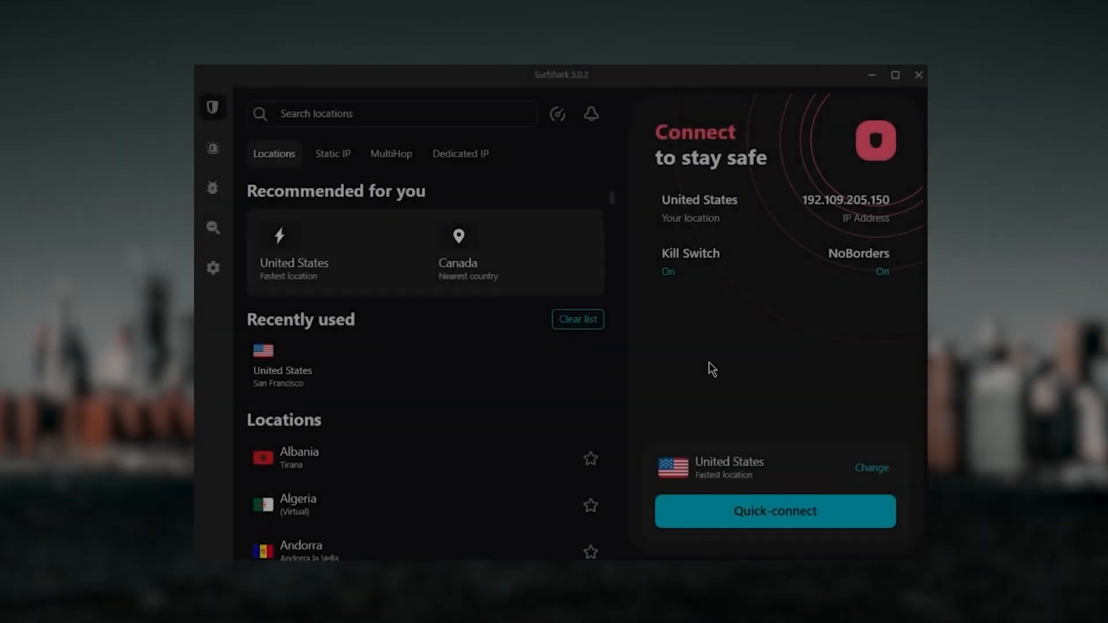
scroll(down, 3)
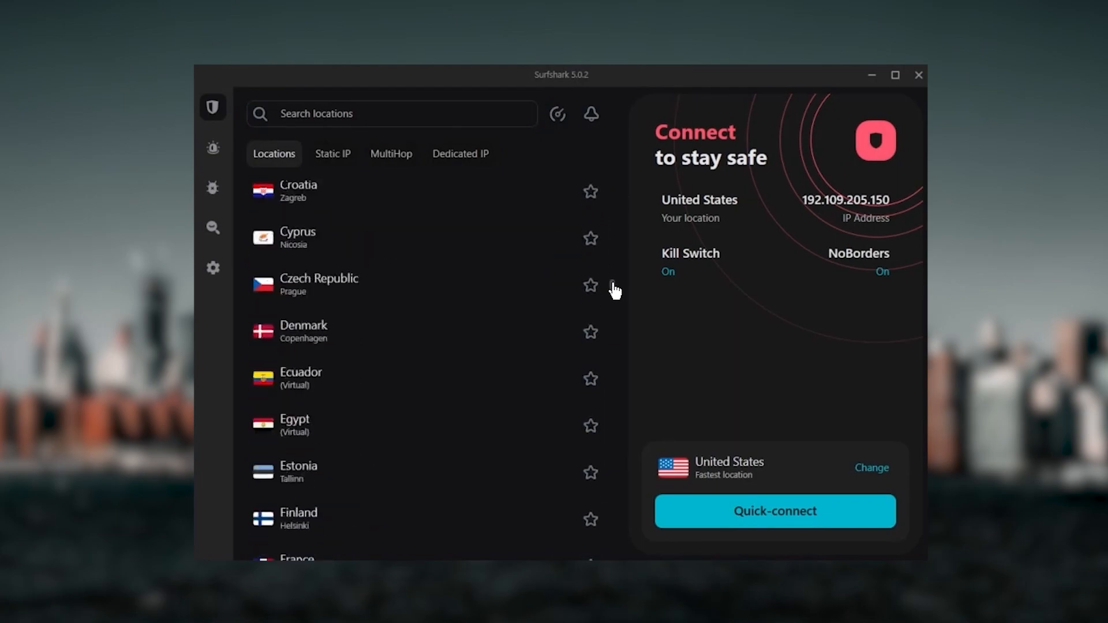
scroll(down, 3)
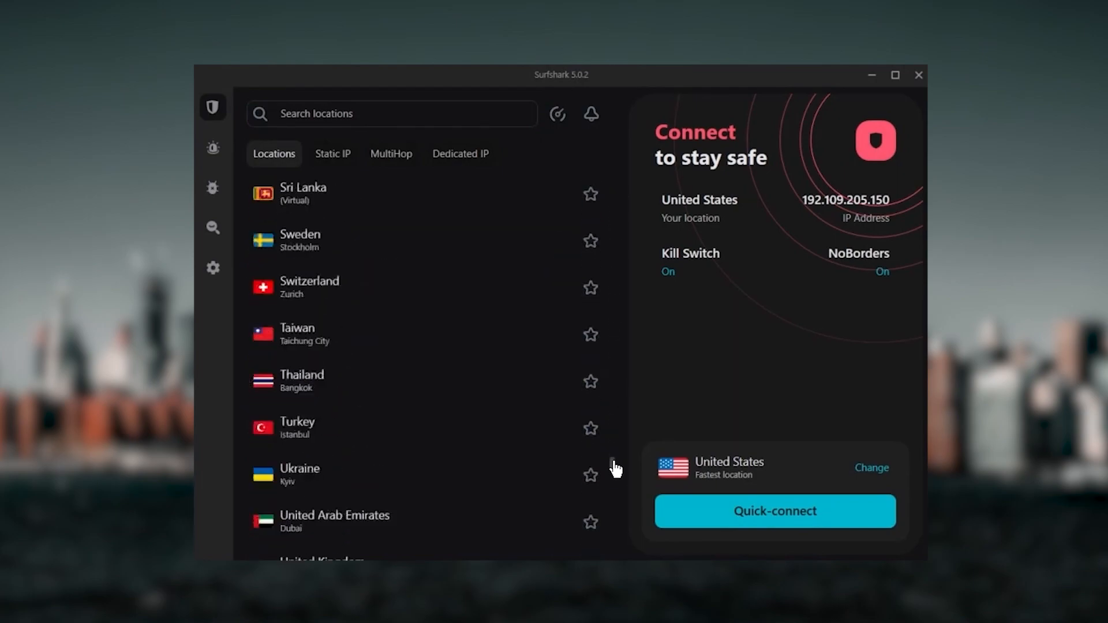
scroll(down, 3)
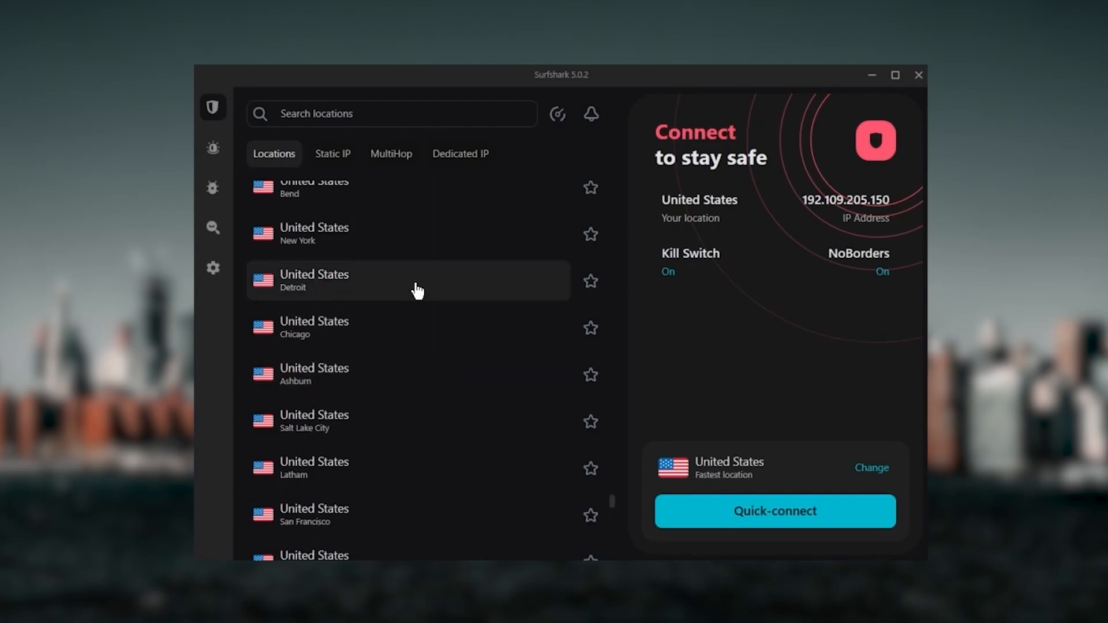
scroll(up, 3)
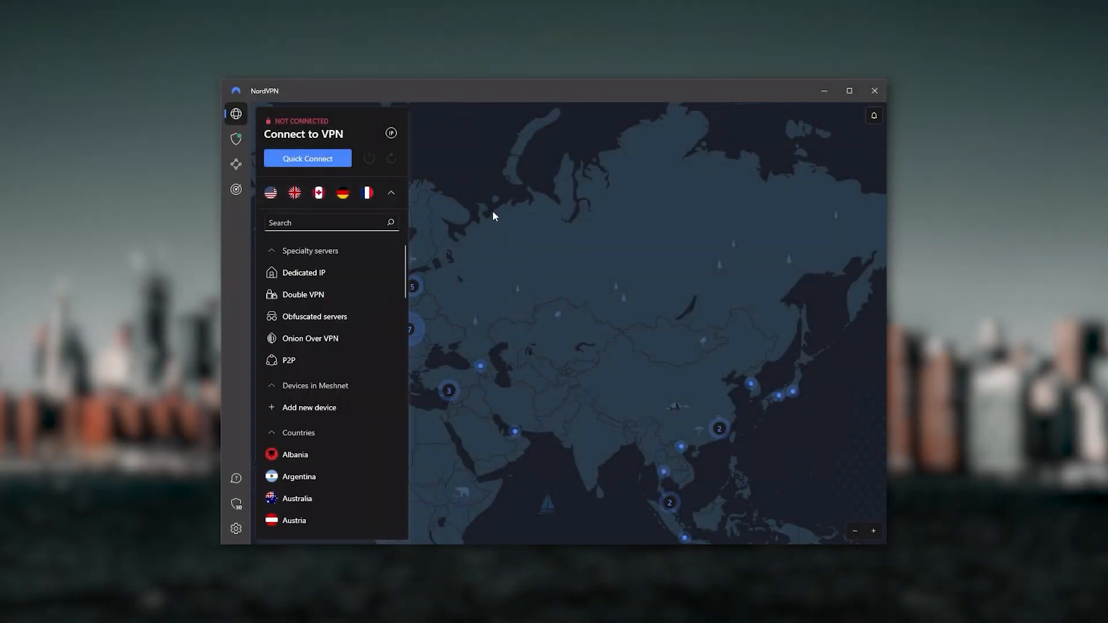
click(390, 192)
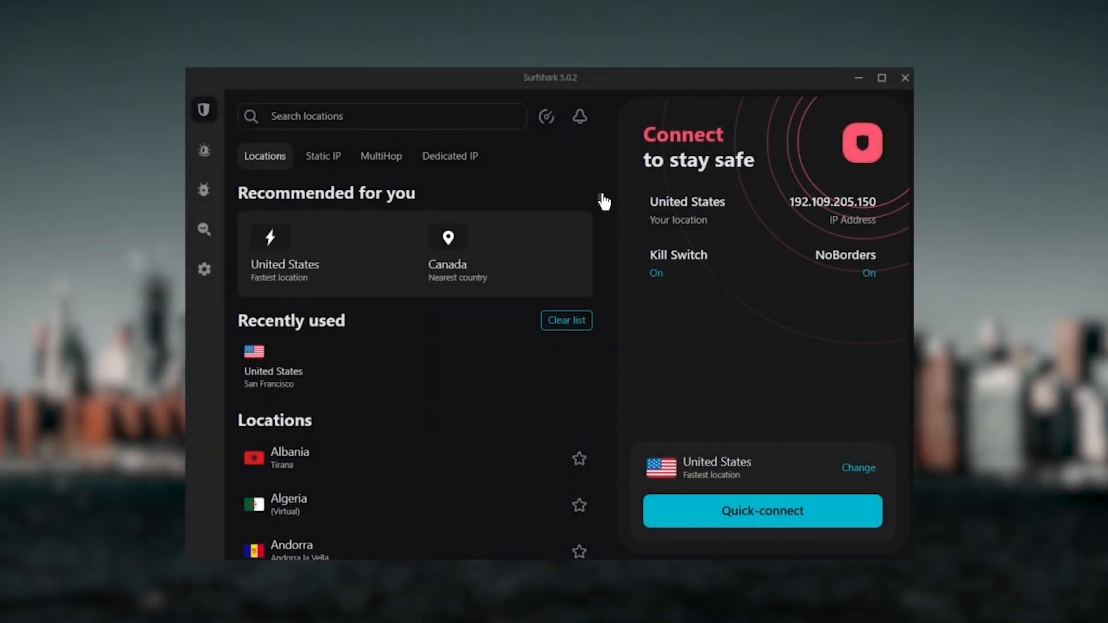
Scroll Surfshark's locations and select New York, United States
scroll(down, 3)
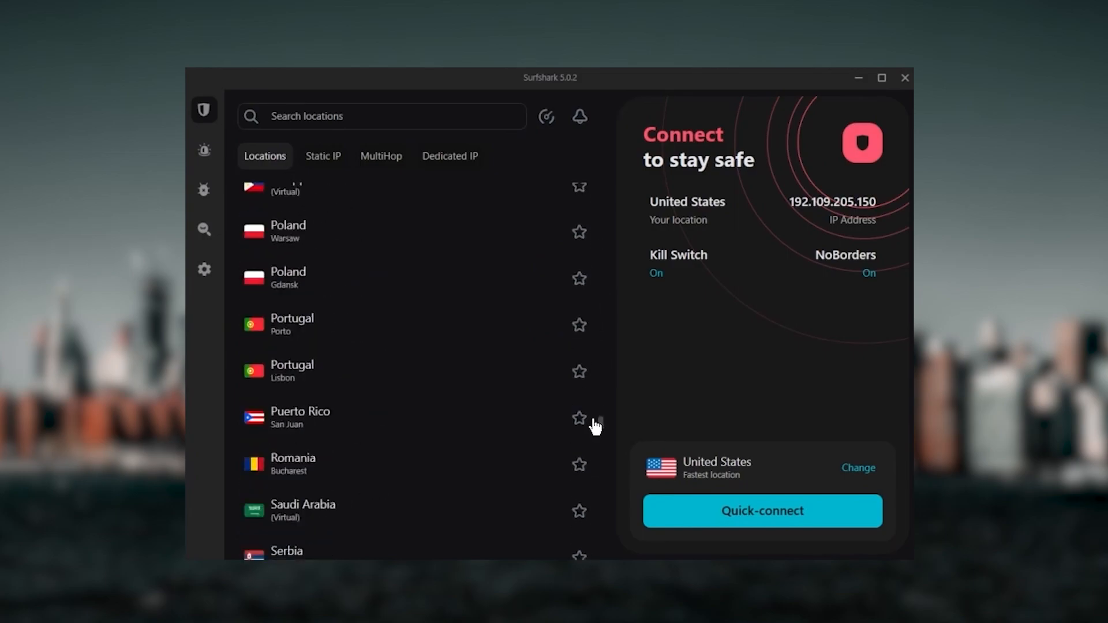
scroll(down, 3)
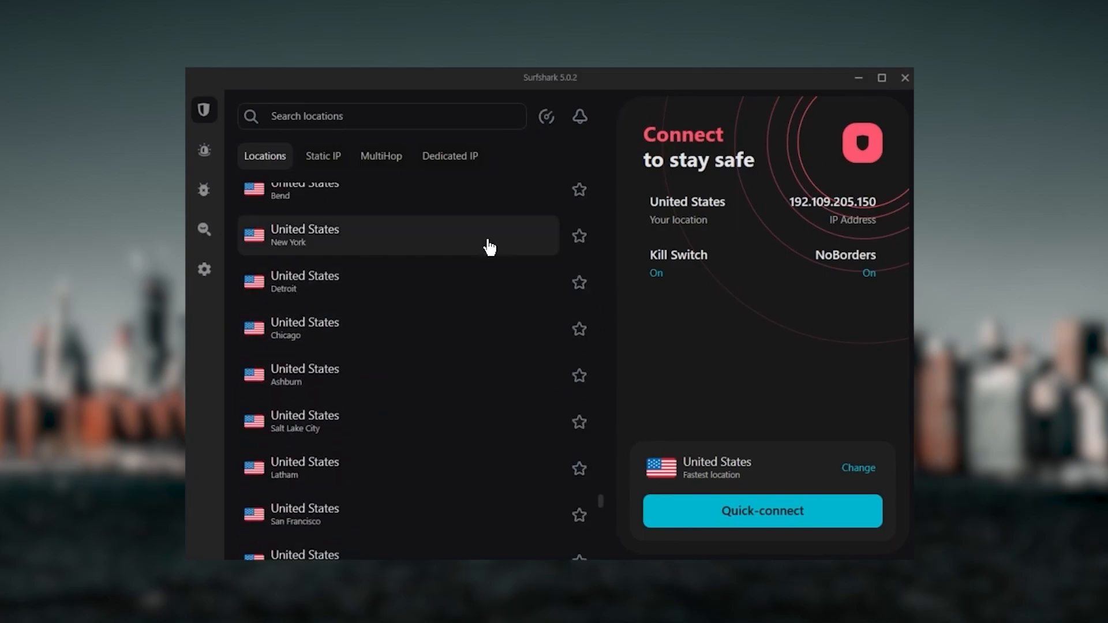
click(761, 511)
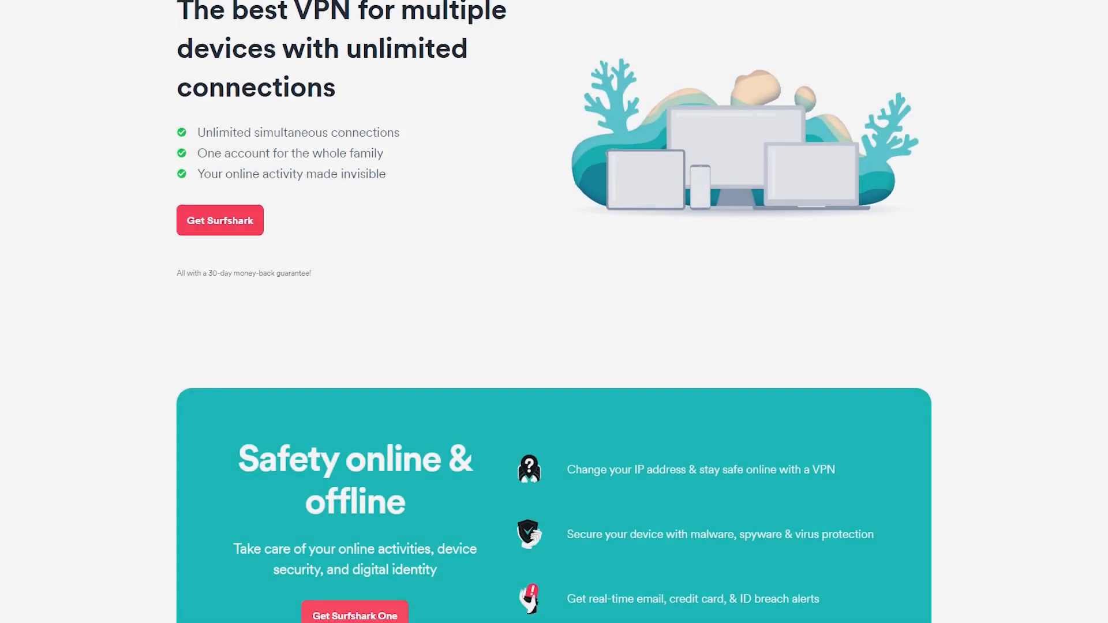
Scroll the multi-device web page down to its Safety online & offline section
scroll(down, 3)
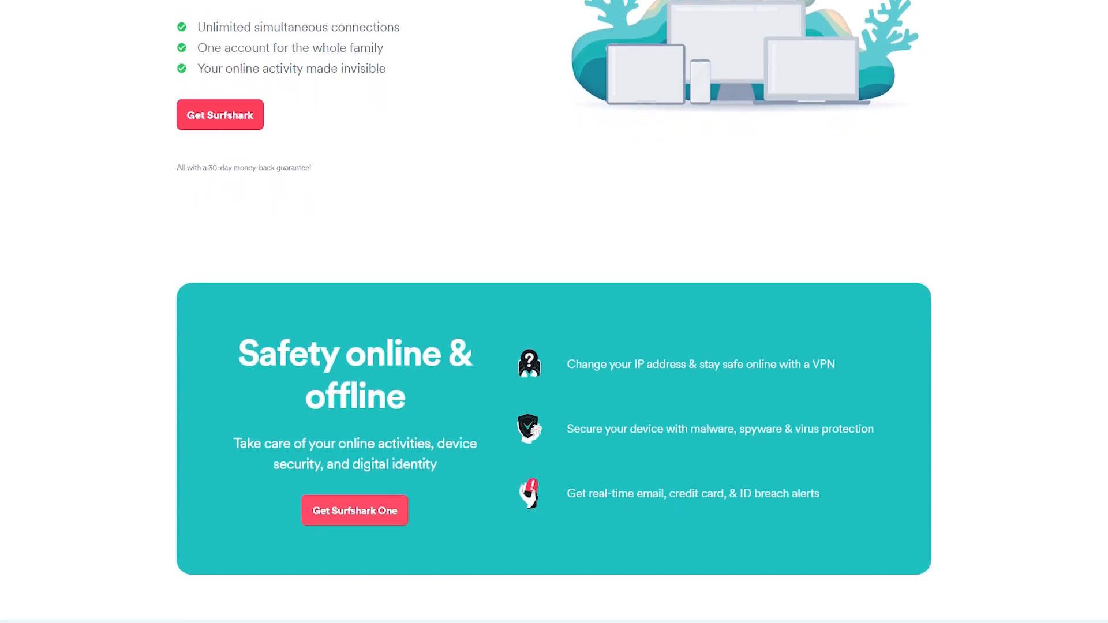
scroll(down, 3)
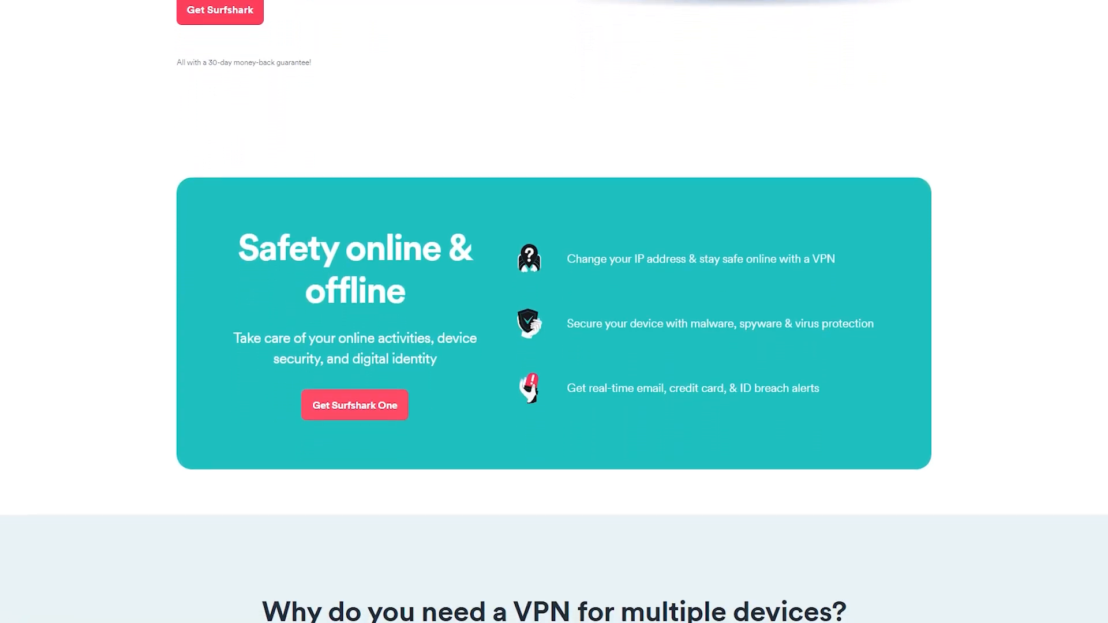
scroll(down, 3)
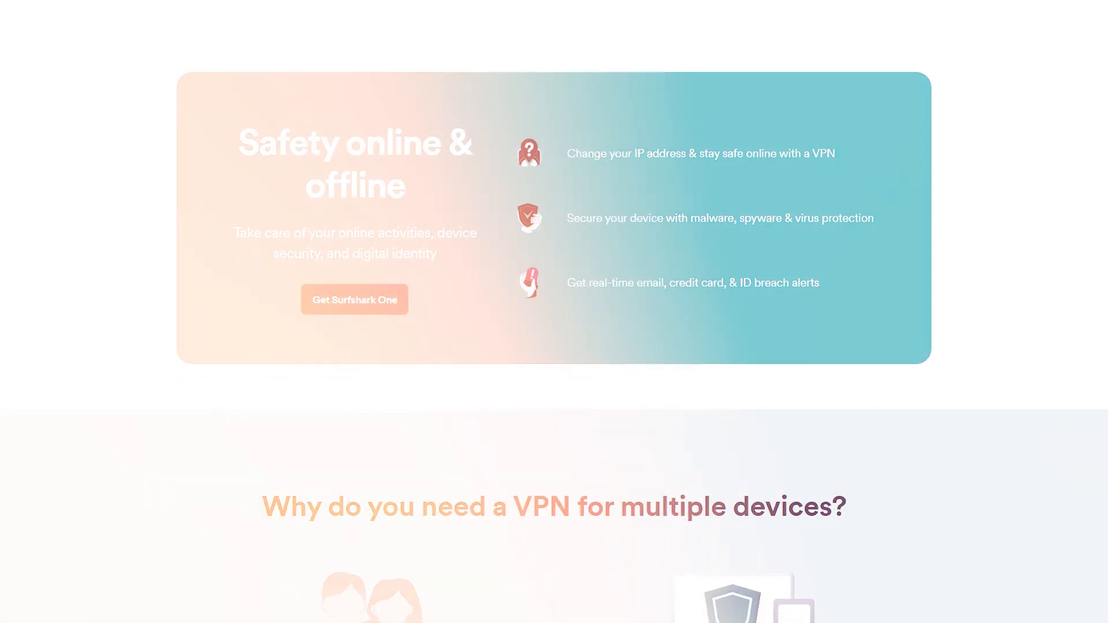